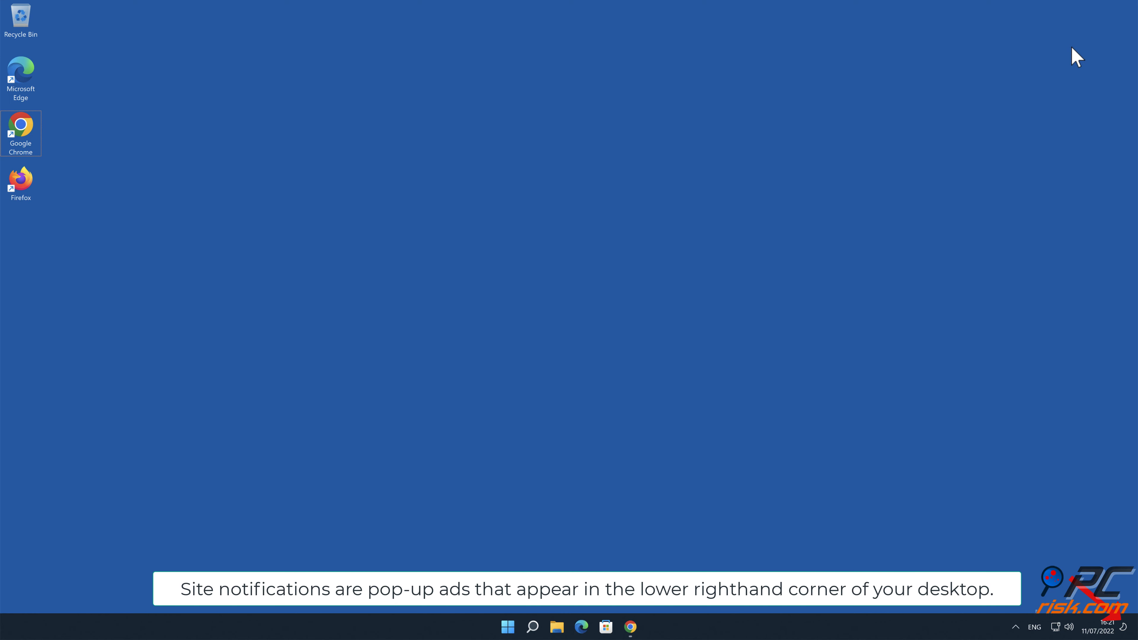
mouse_move(816, 364)
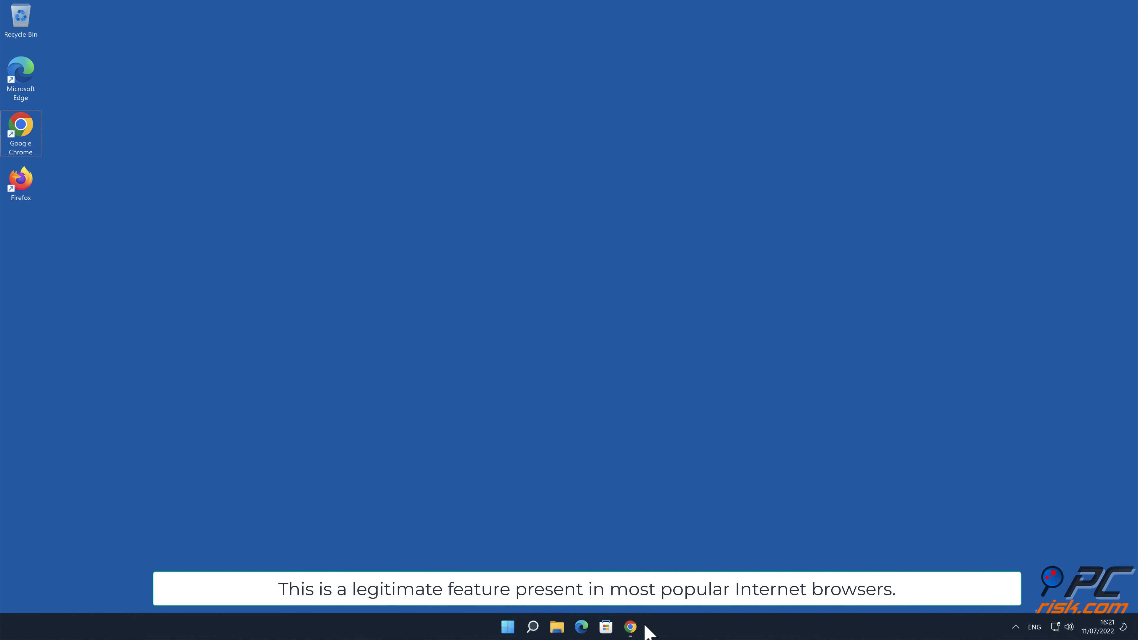
mouse_move(630, 626)
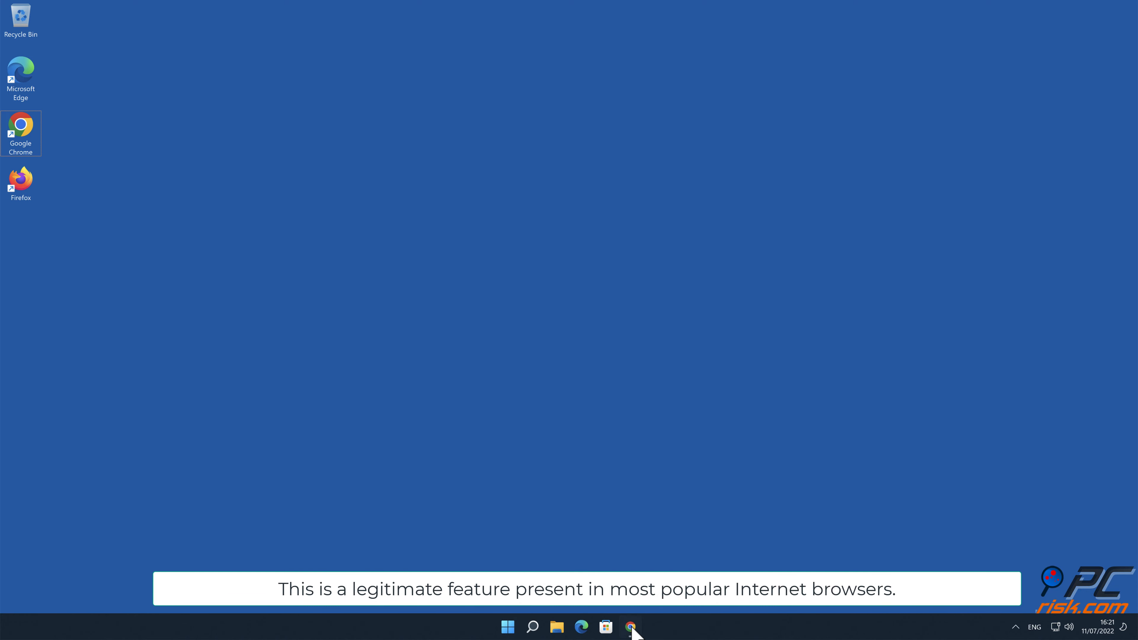
Bring up Chrome and allow notadslife.com to show notifications from its fake robot-check prompt.
click(630, 626)
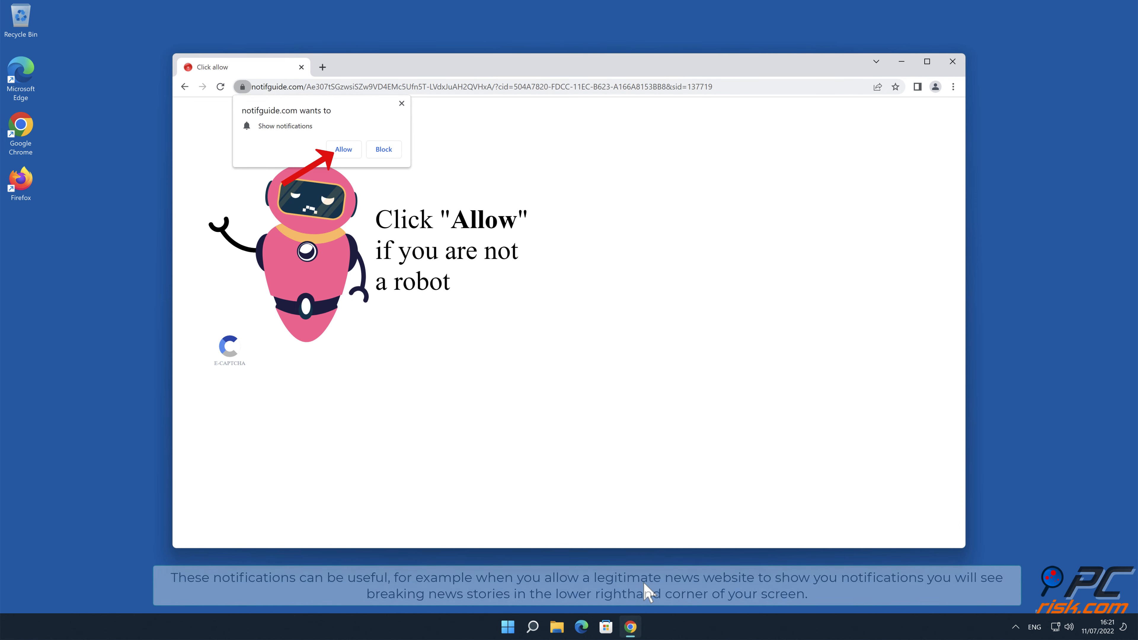
mouse_move(1060, 194)
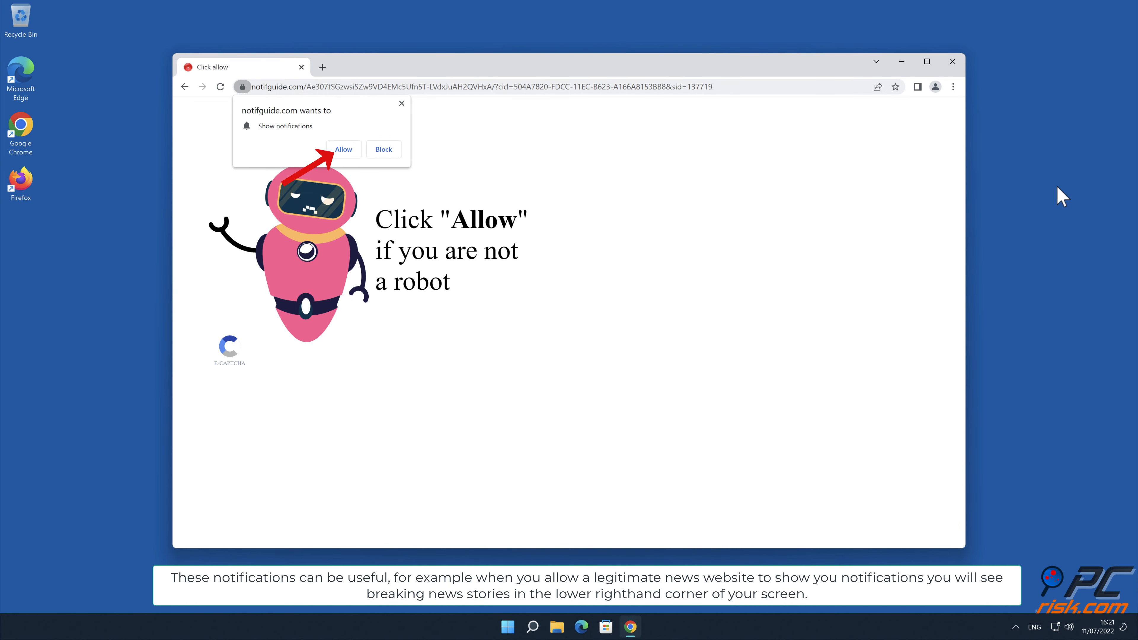
mouse_move(1095, 179)
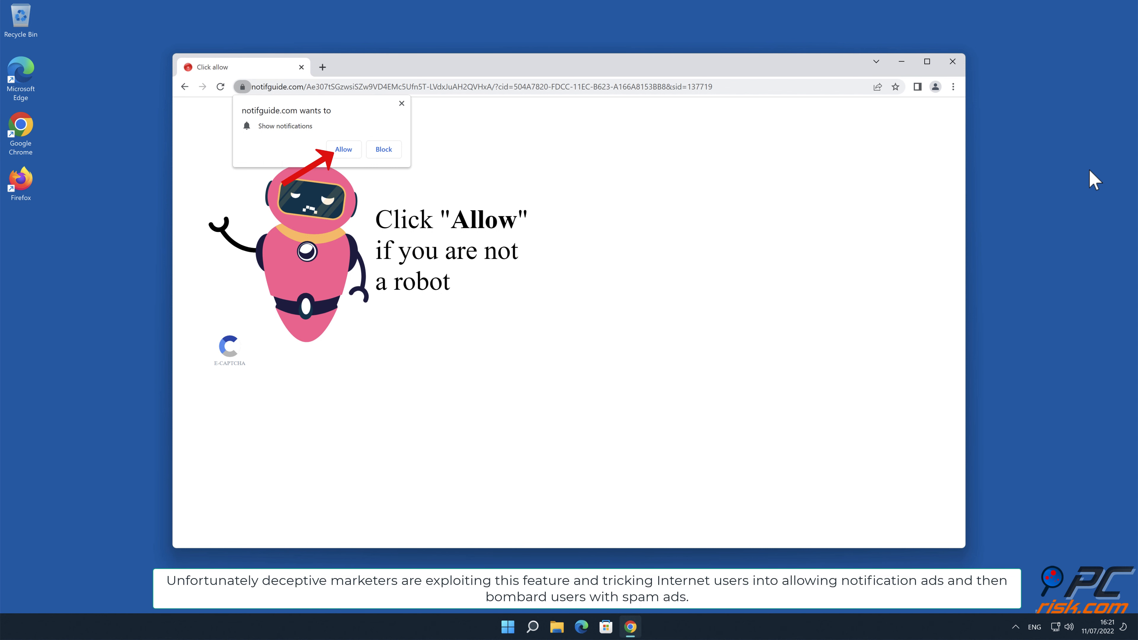
mouse_move(561, 180)
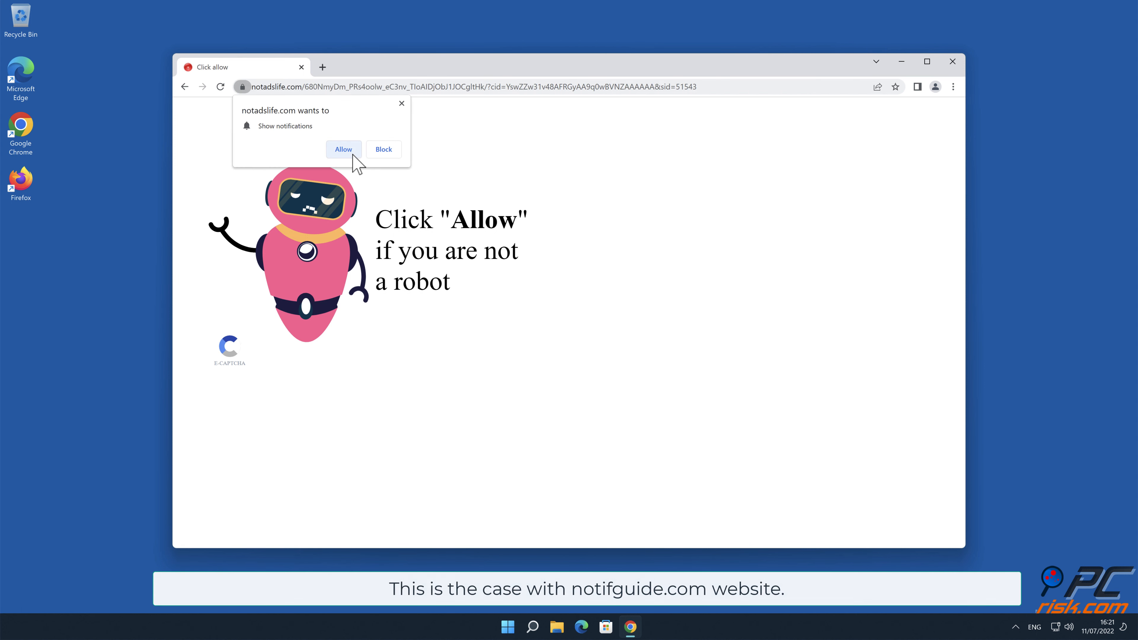
click(952, 62)
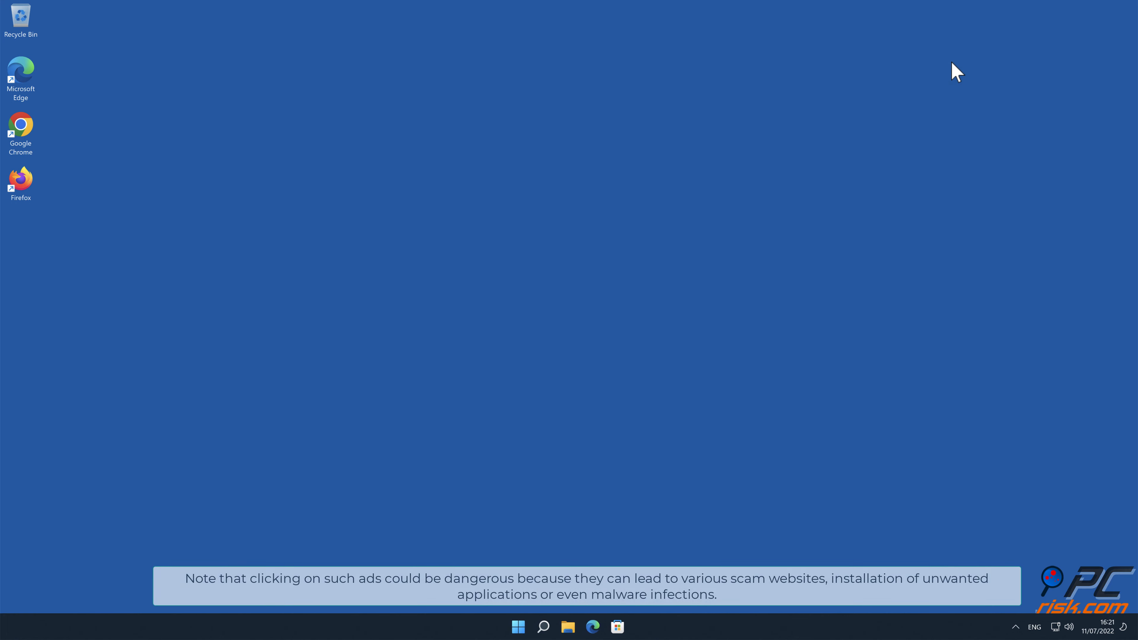
mouse_move(1047, 59)
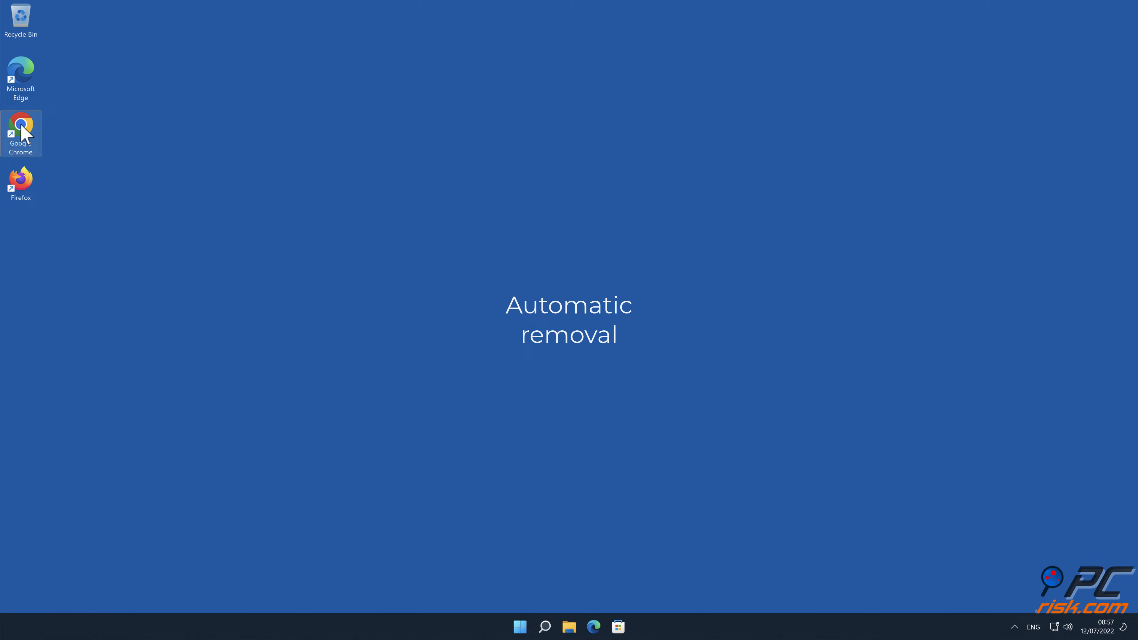
double_click(20, 129)
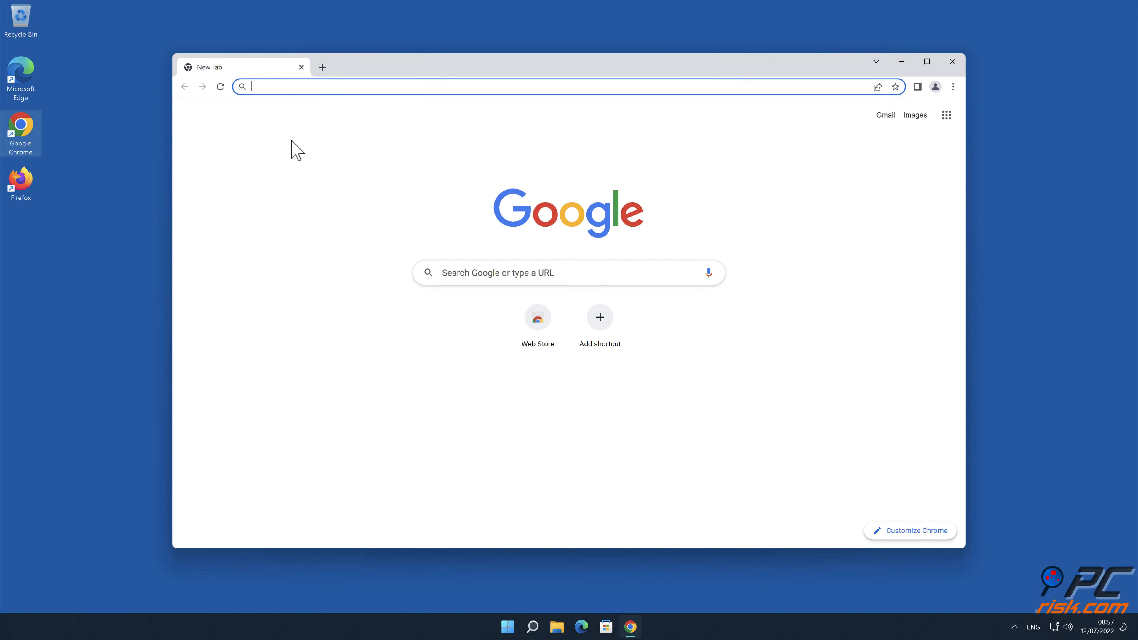
text(www.co)
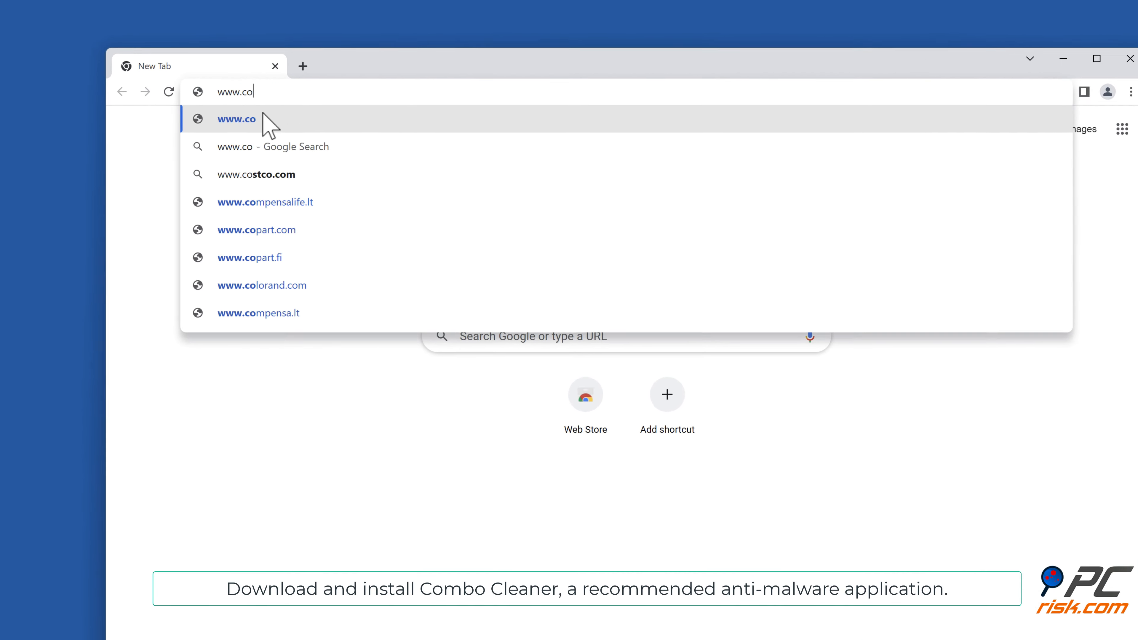
text(mbocleaner.c)
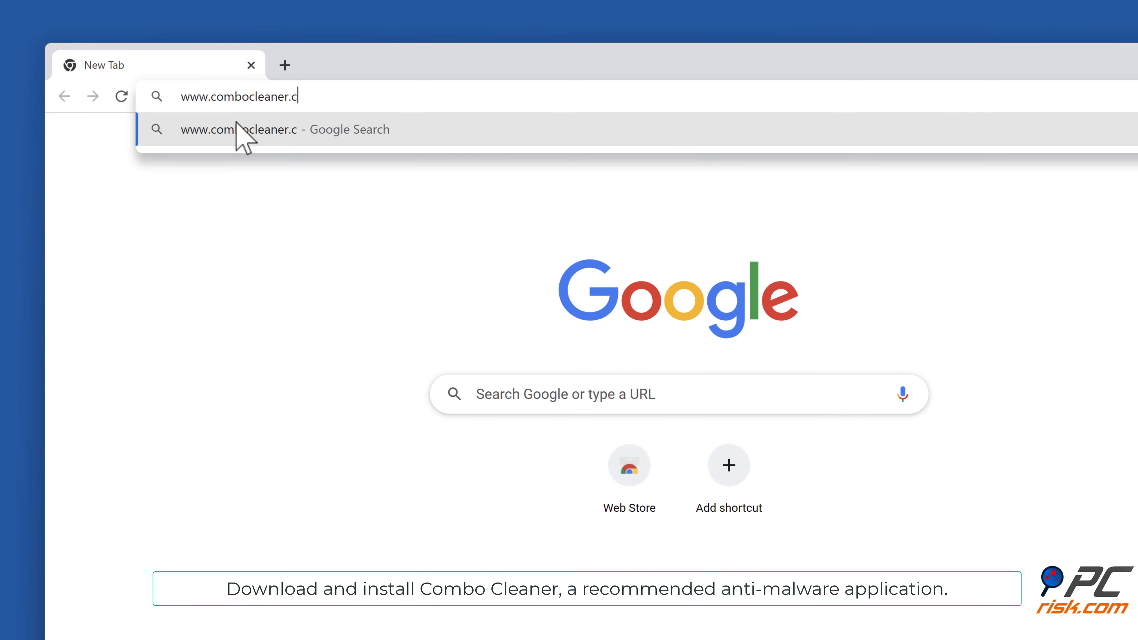
key(Return)
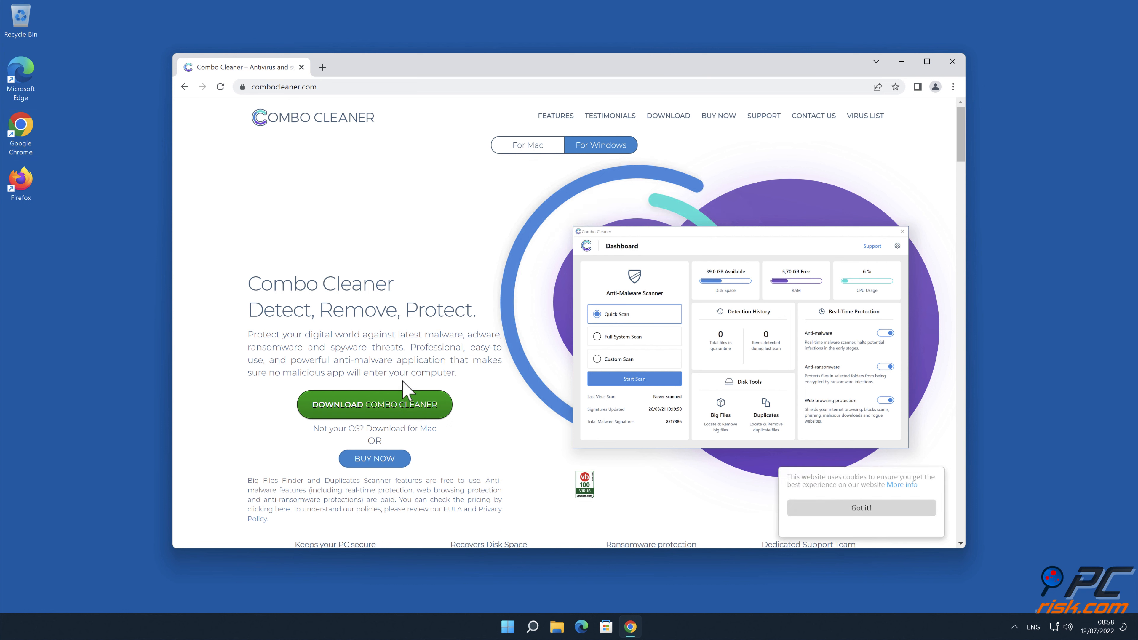
click(374, 404)
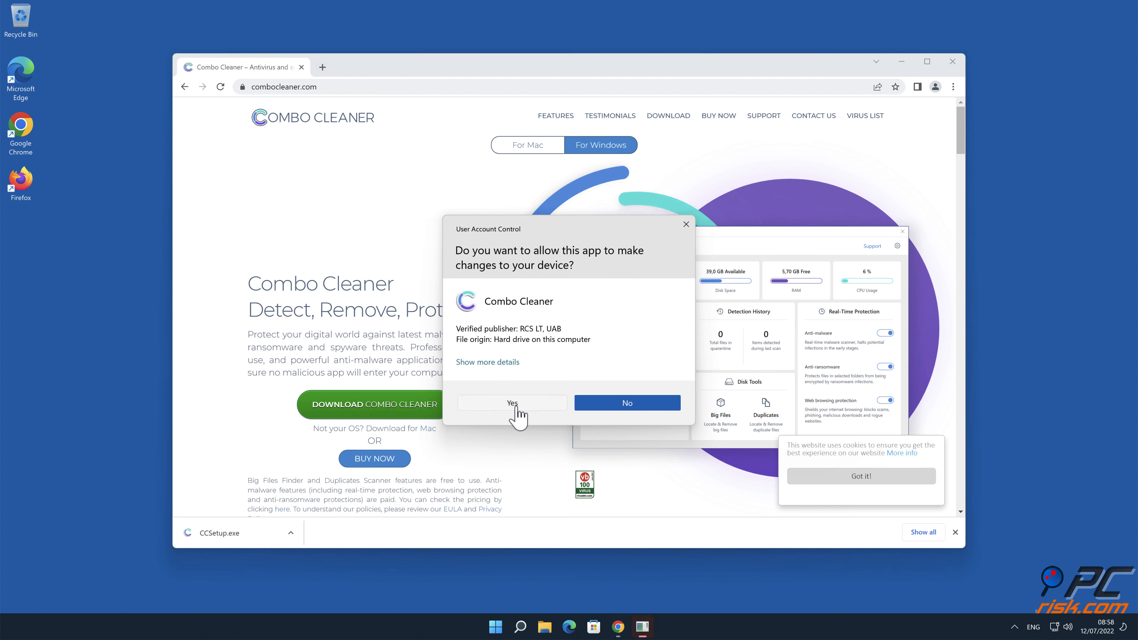
Approve the UAC prompt and install Combo Cleaner with default options, launching it at the end.
click(512, 403)
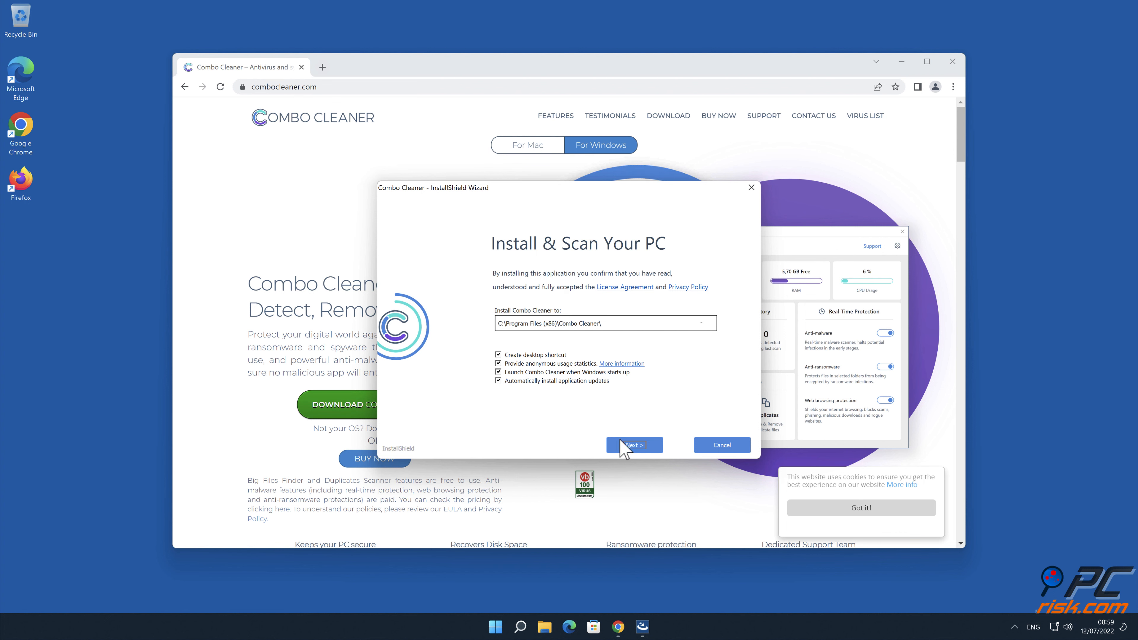
click(633, 444)
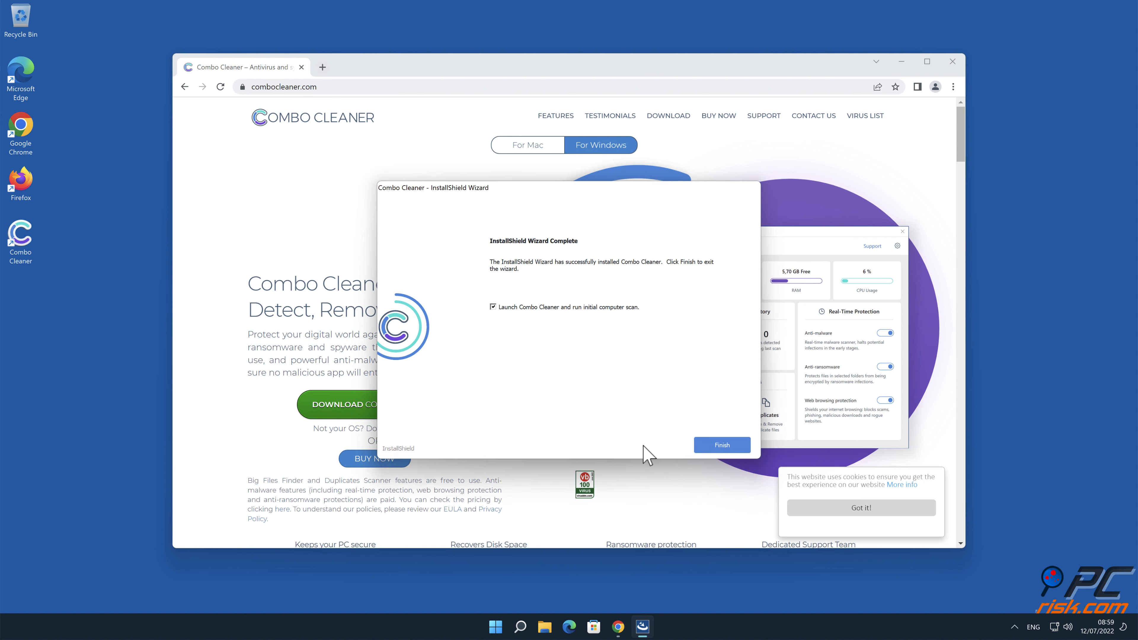
click(721, 445)
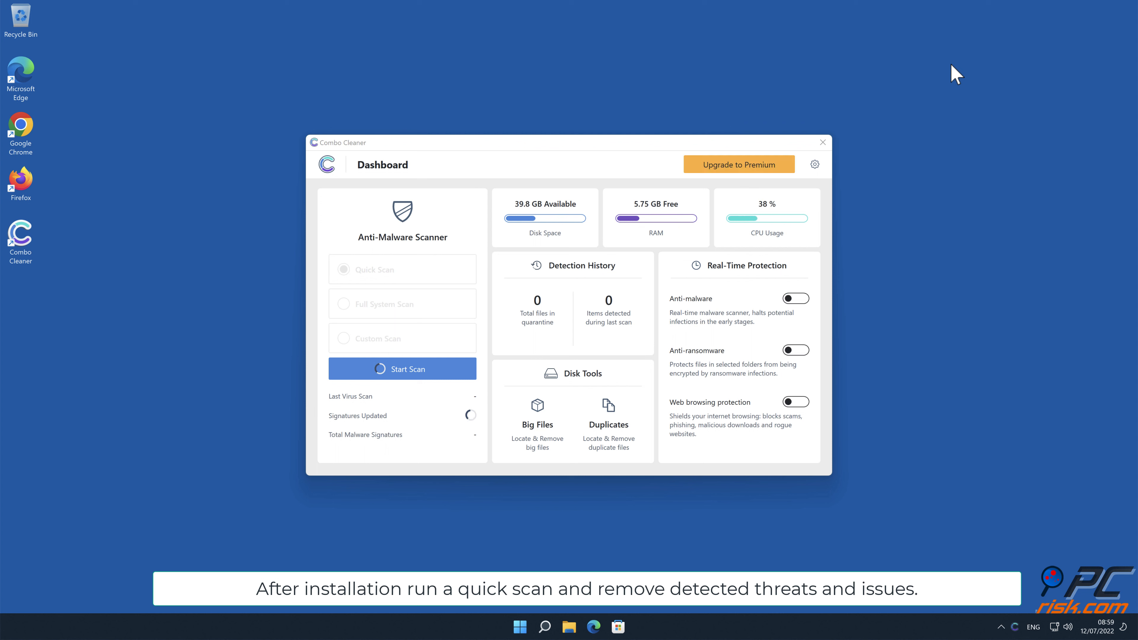
Run a quick scan and dismiss the summary once the notifguide.com Ads threat is disinfected.
click(402, 368)
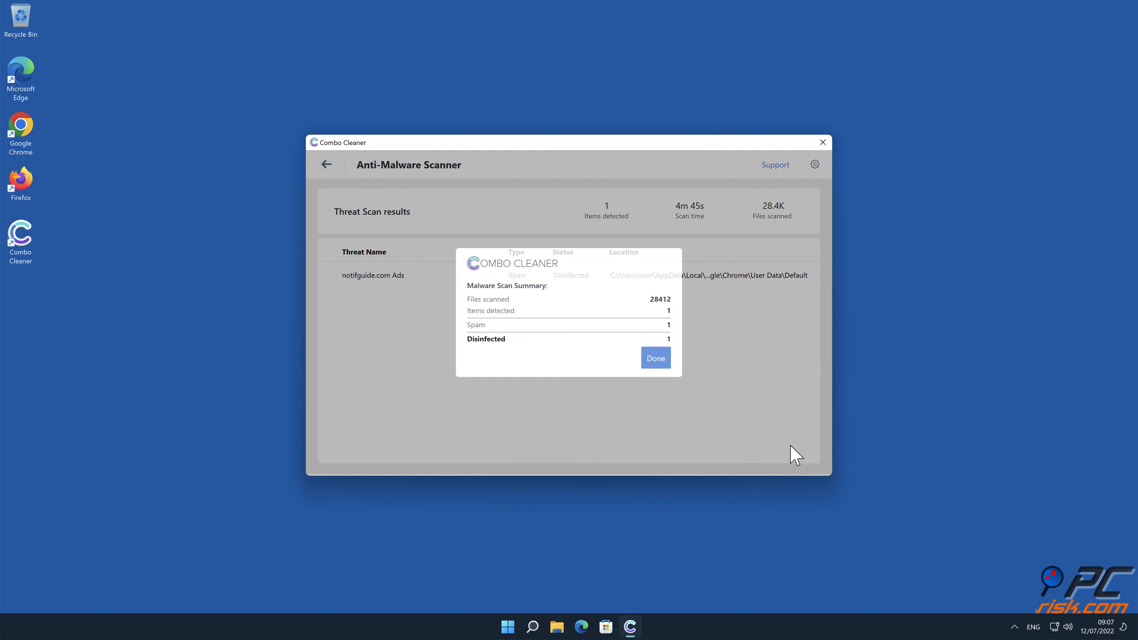
click(654, 358)
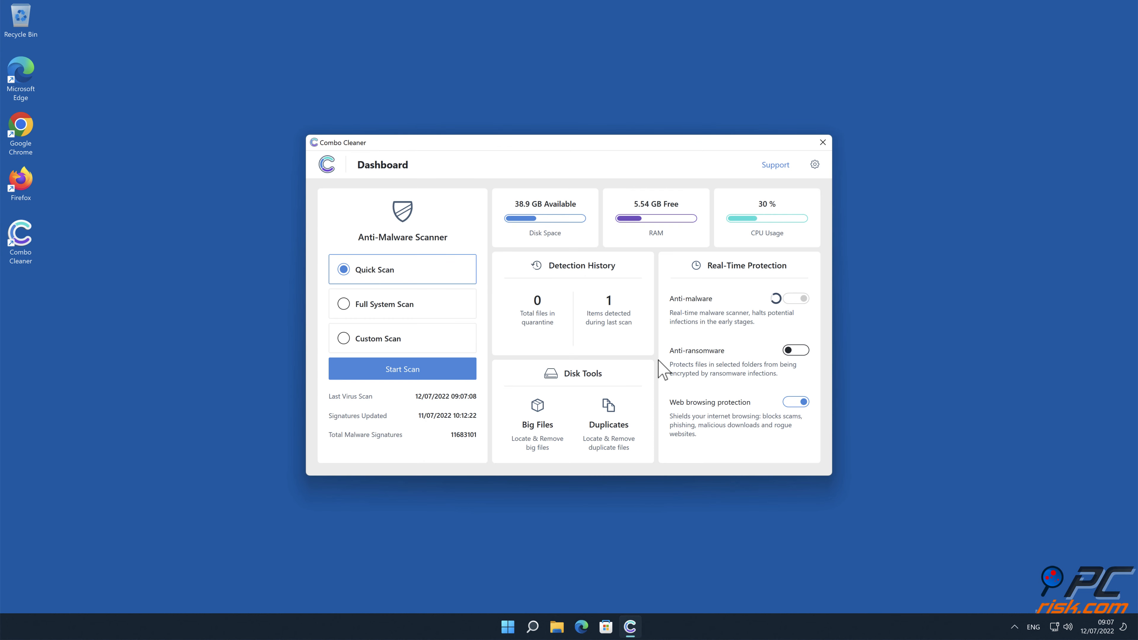
mouse_move(1021, 72)
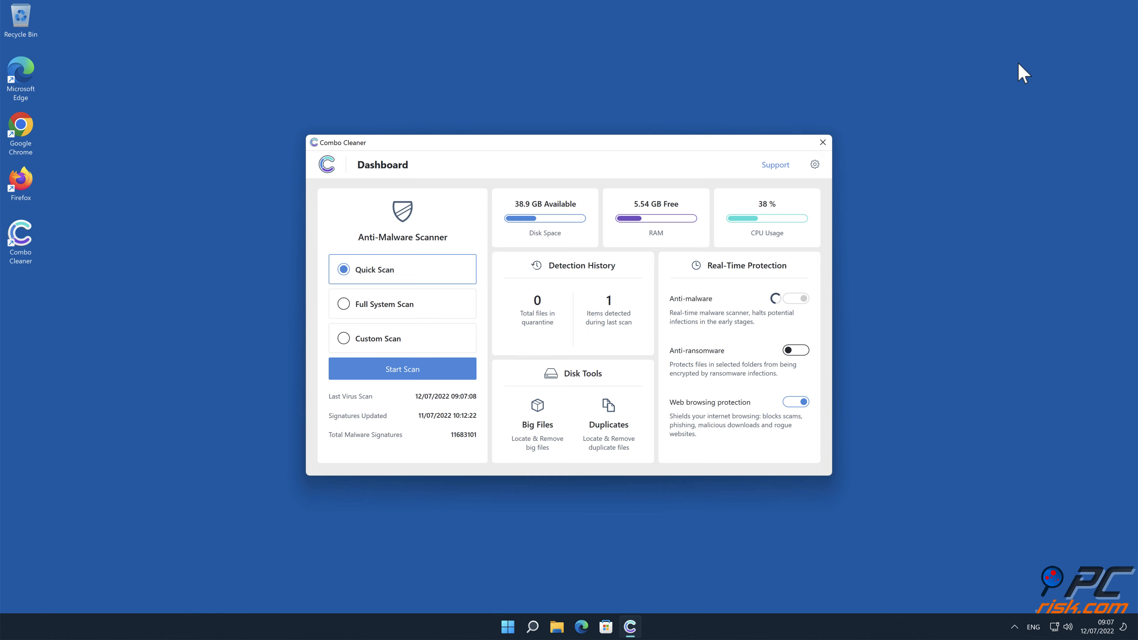
click(822, 142)
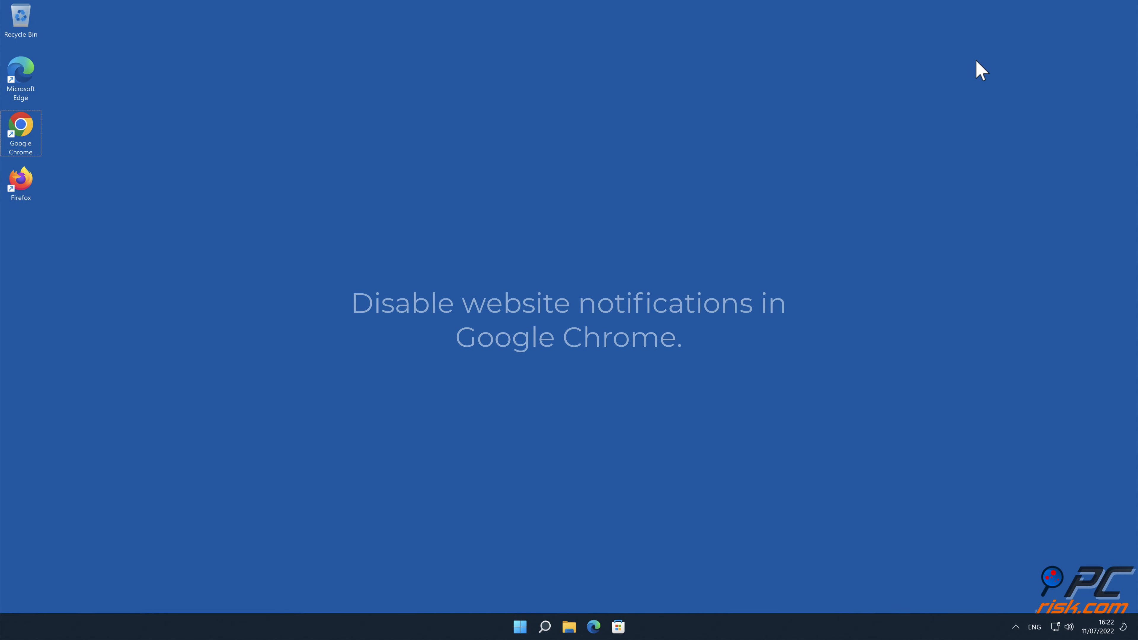
Launch Chrome and reach the Privacy and security section of its settings.
double_click(20, 132)
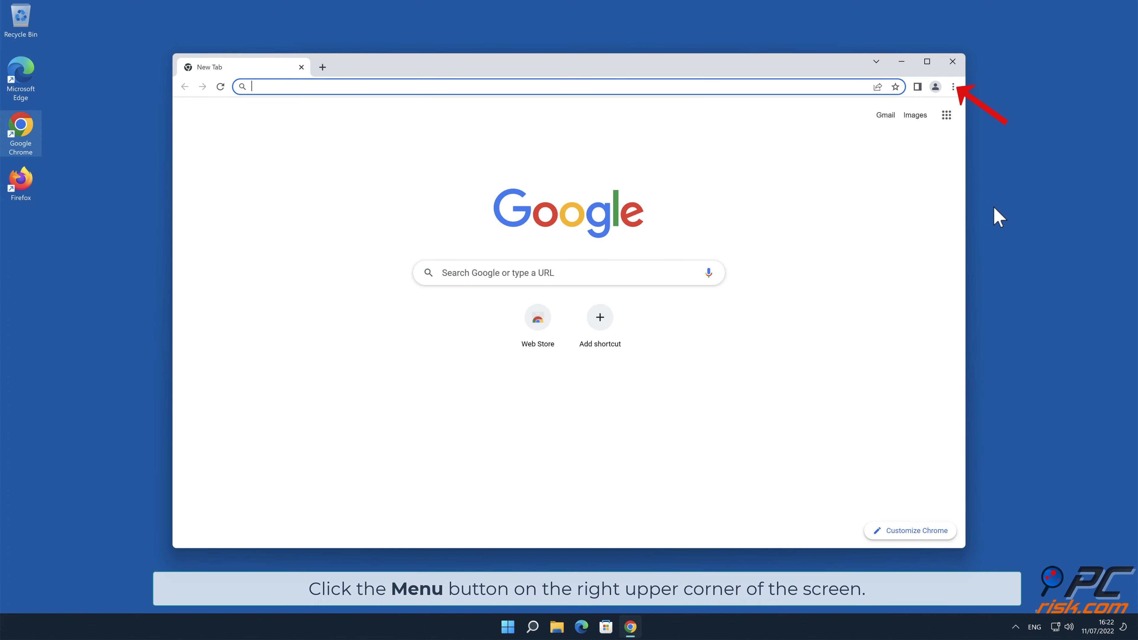
mouse_move(971, 116)
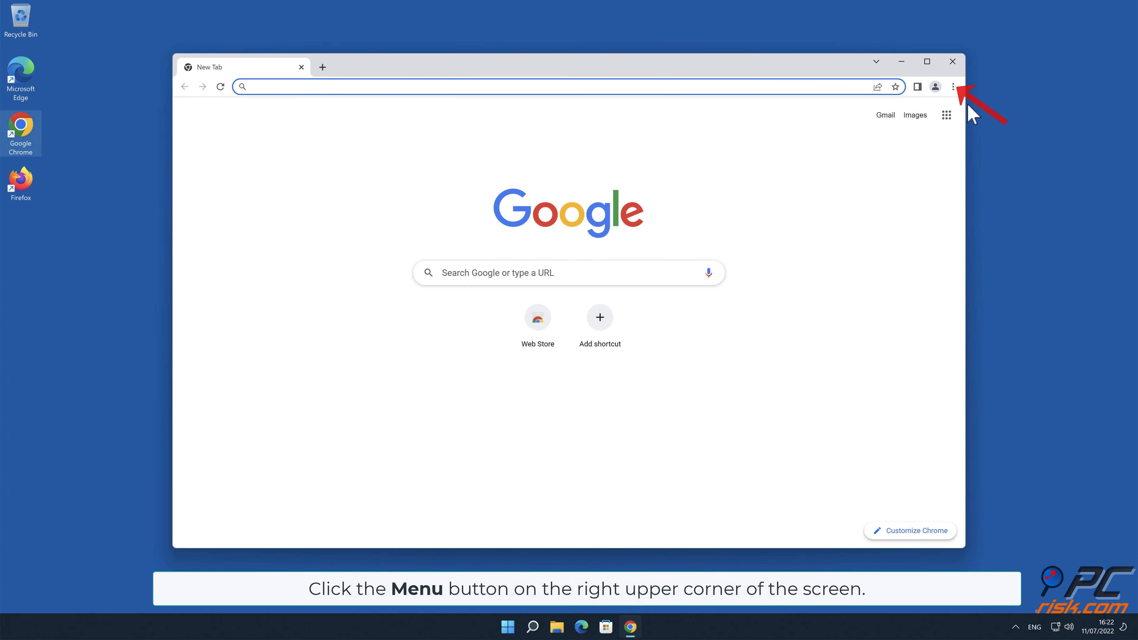
click(953, 87)
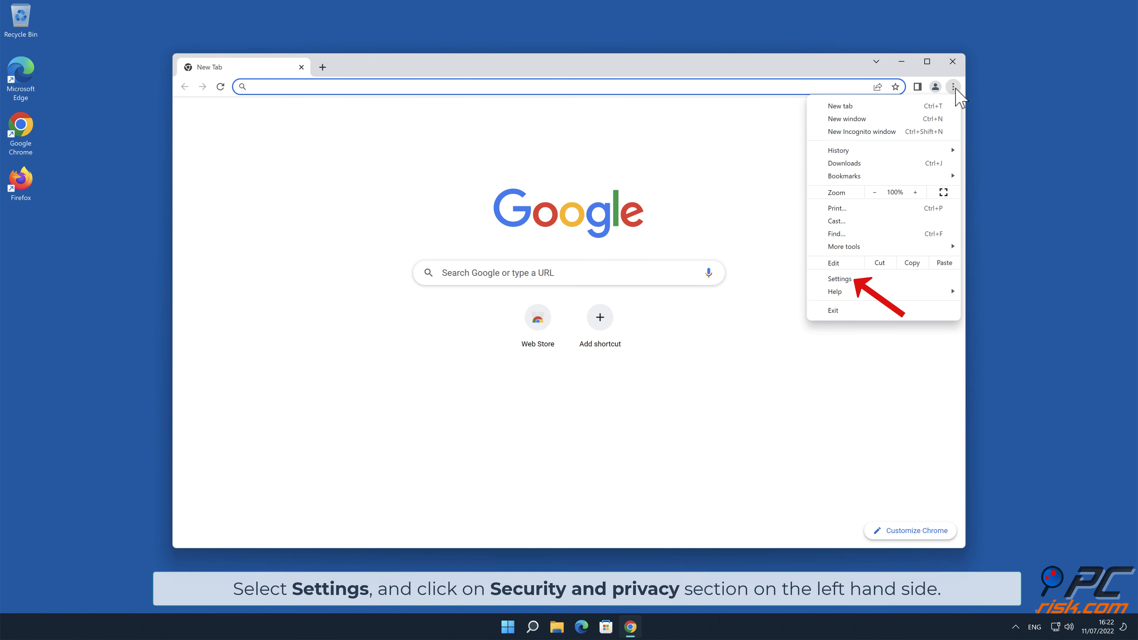
click(840, 279)
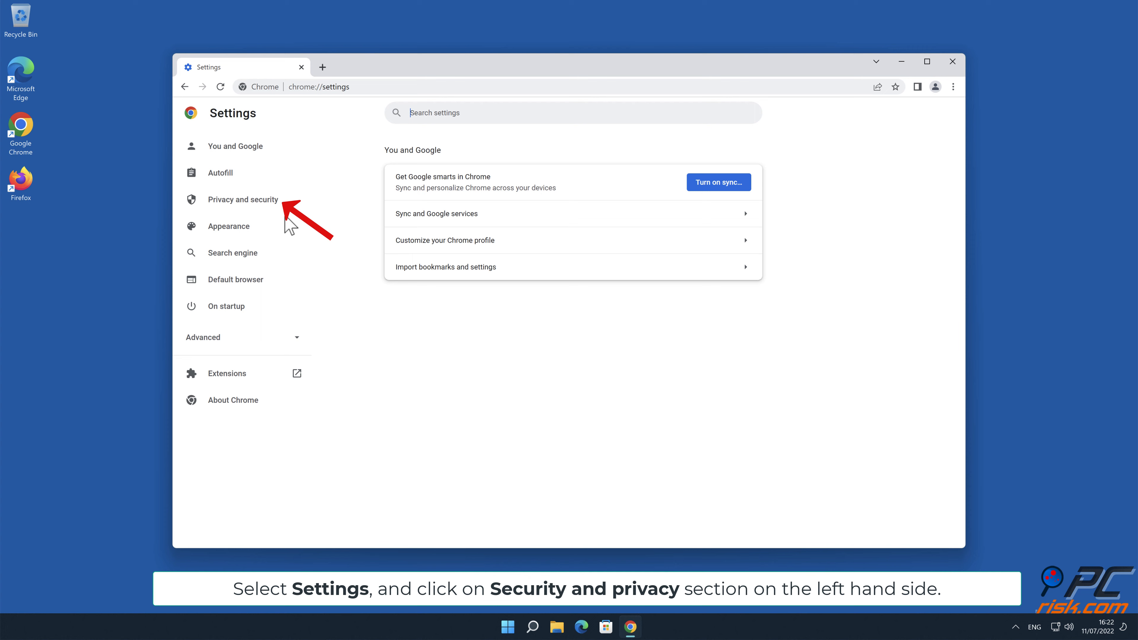
click(242, 199)
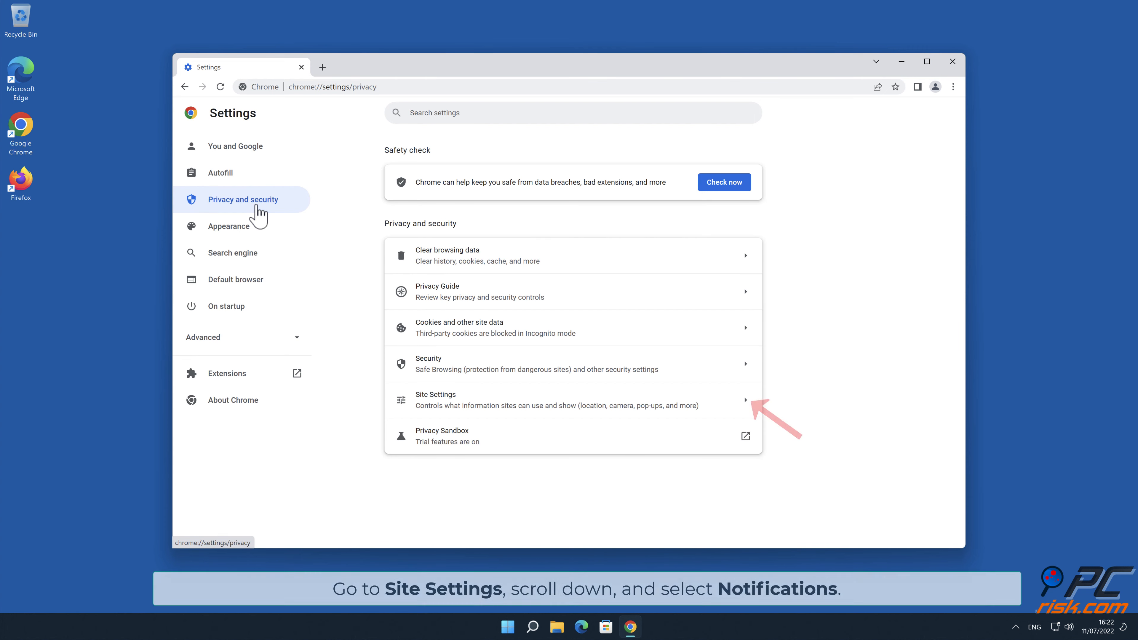
Enter Site Settings and scroll down to the Notifications permissions.
click(555, 399)
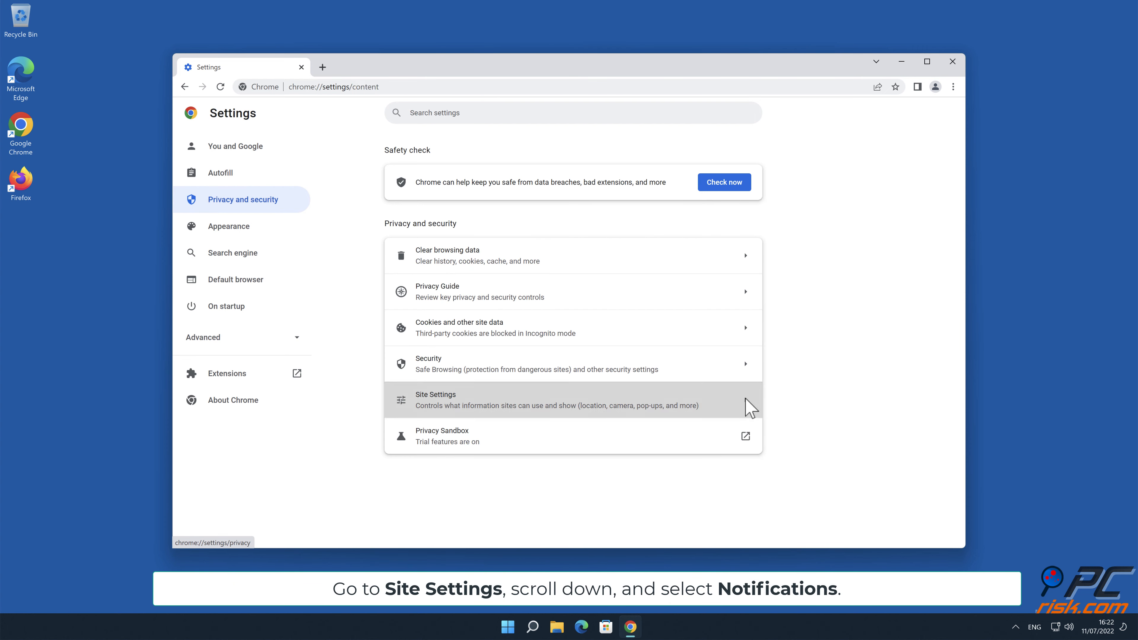
click(507, 400)
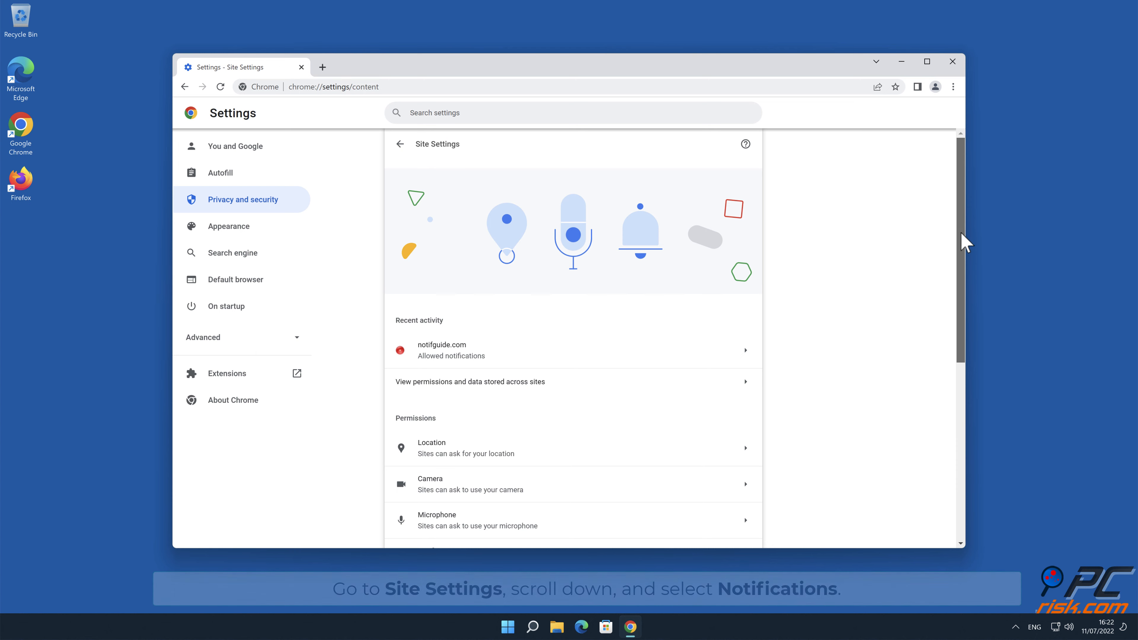
scroll(down, 3)
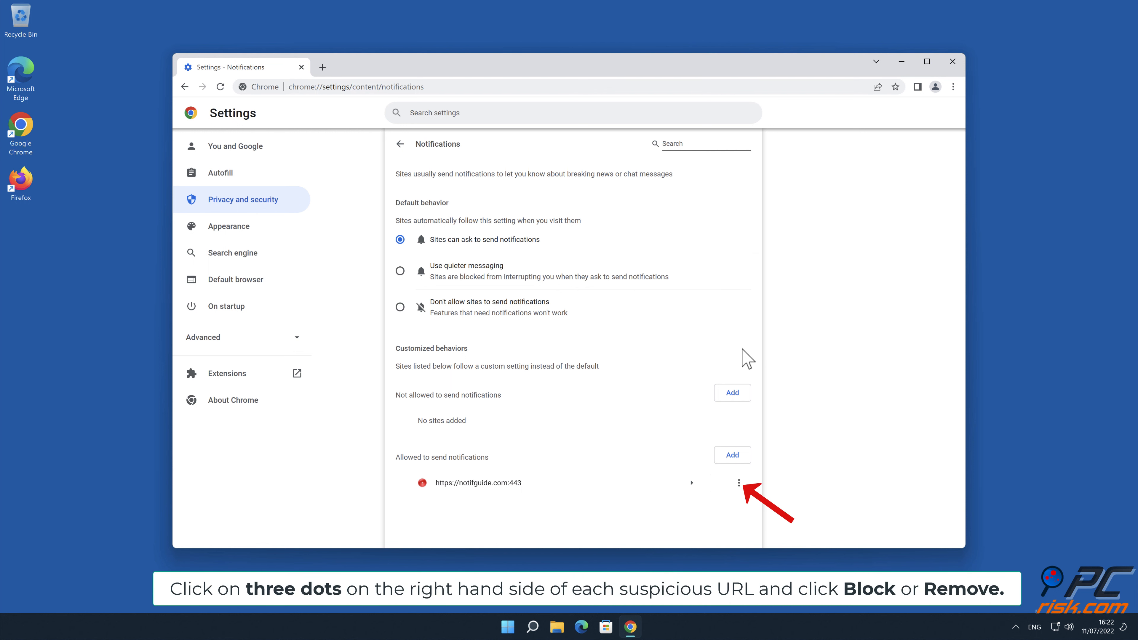
Remove notifguide.com from Chrome's allowed-notification sites via its three-dot menu.
click(739, 482)
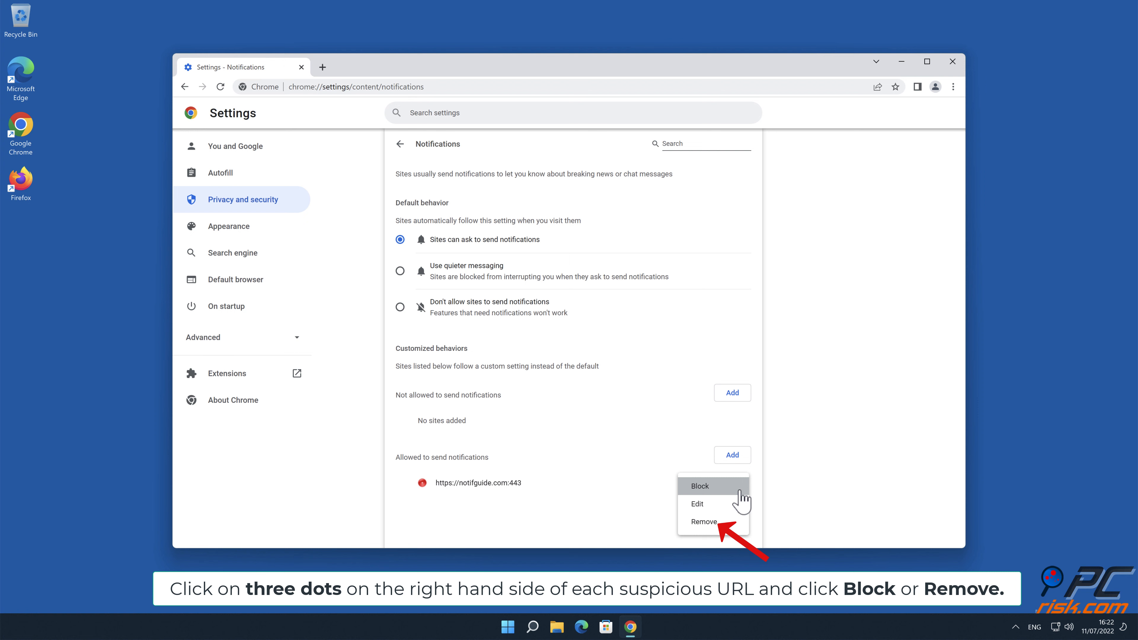
click(702, 521)
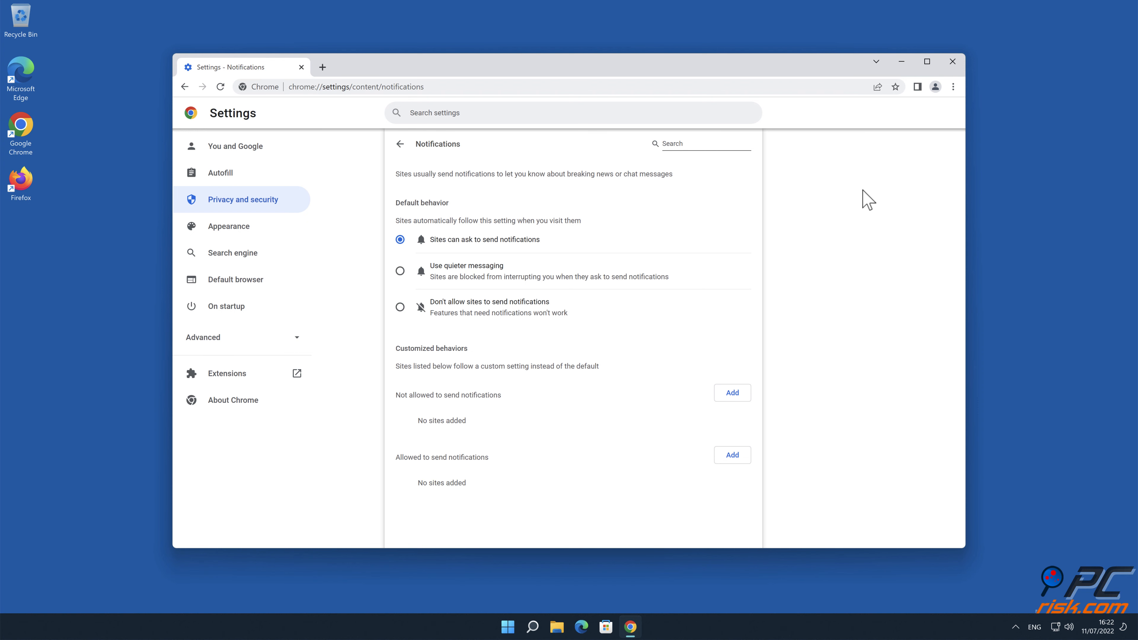
click(952, 65)
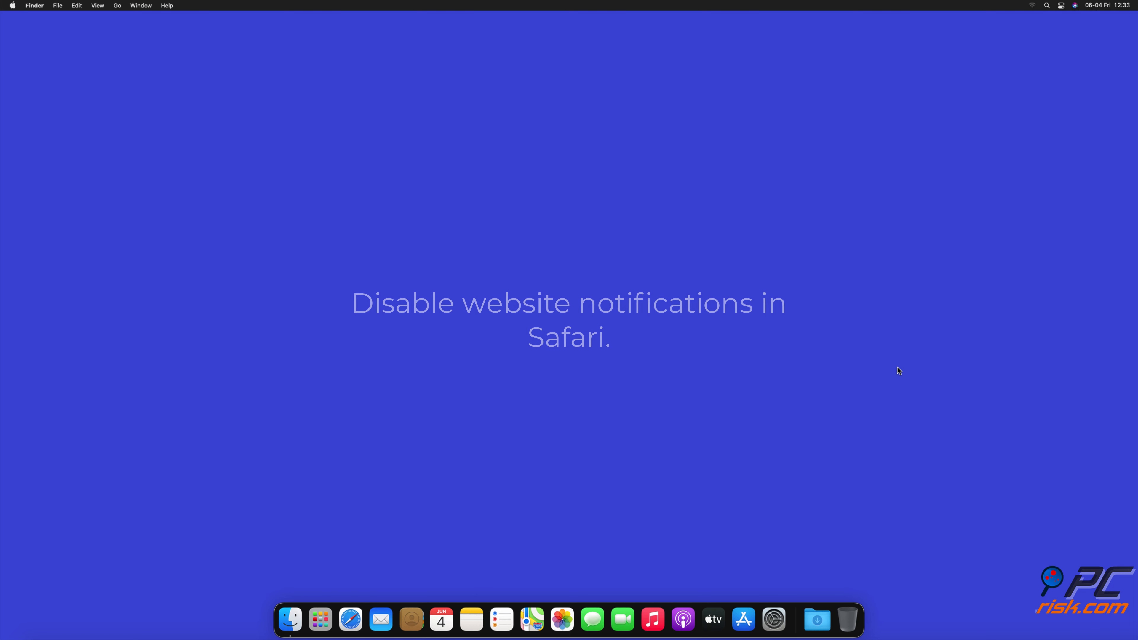
Launch Safari and reach the Notifications list under Preferences > Websites.
click(351, 618)
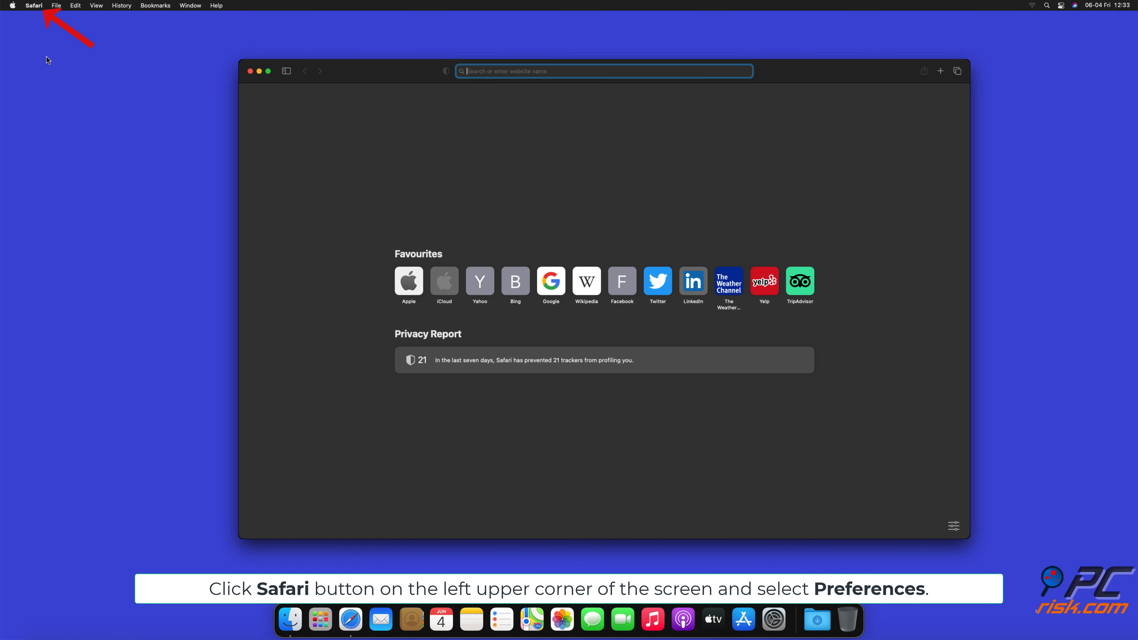
click(33, 6)
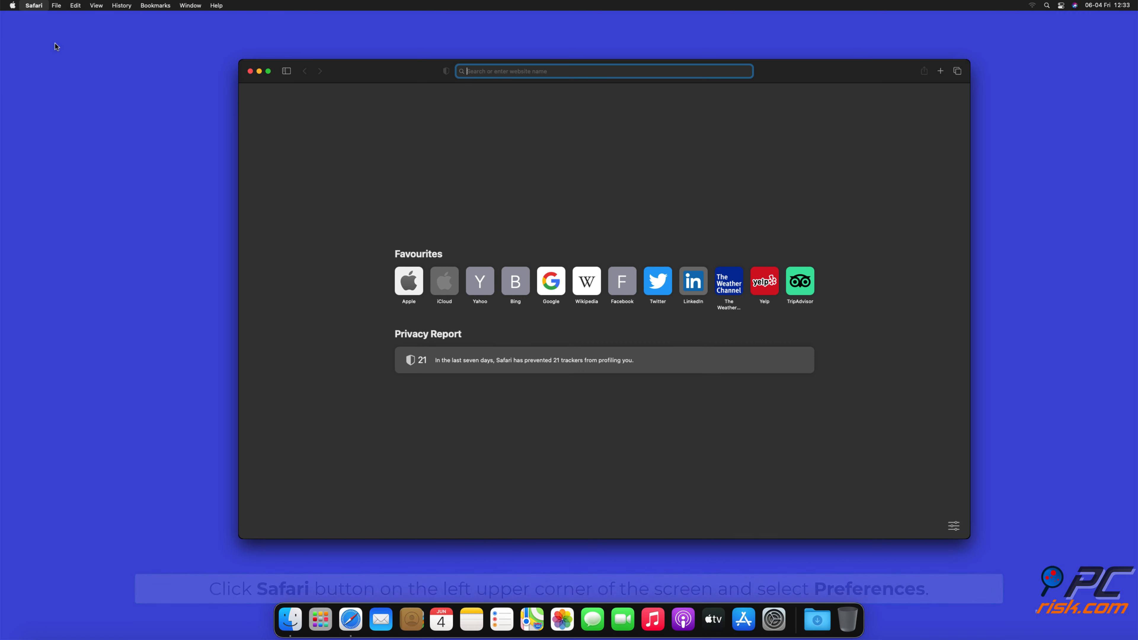
click(33, 6)
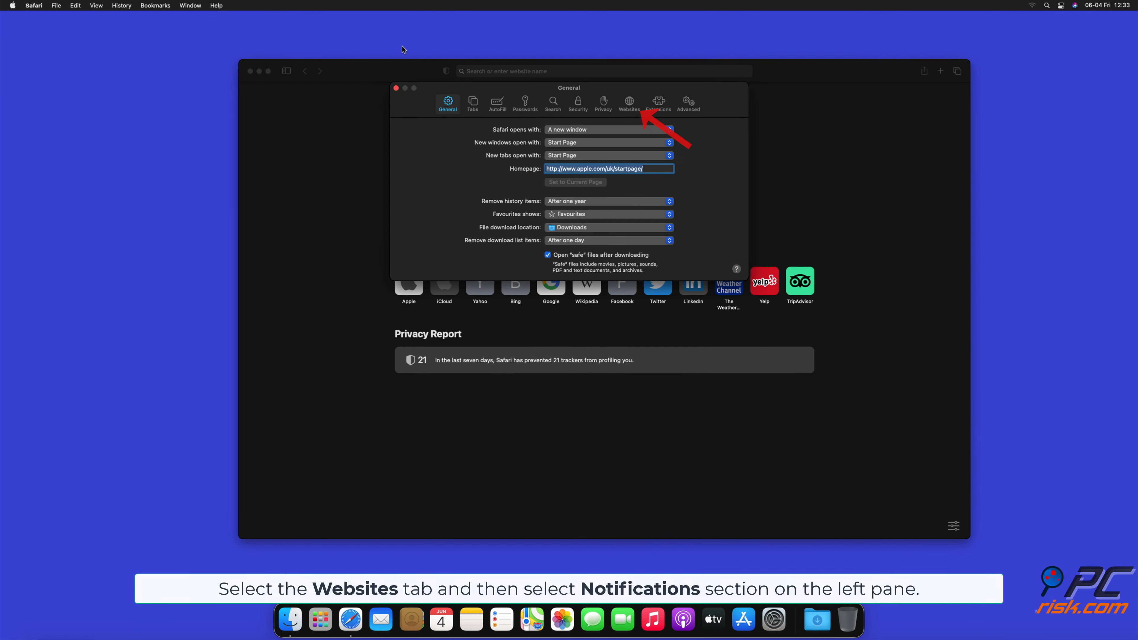
click(627, 101)
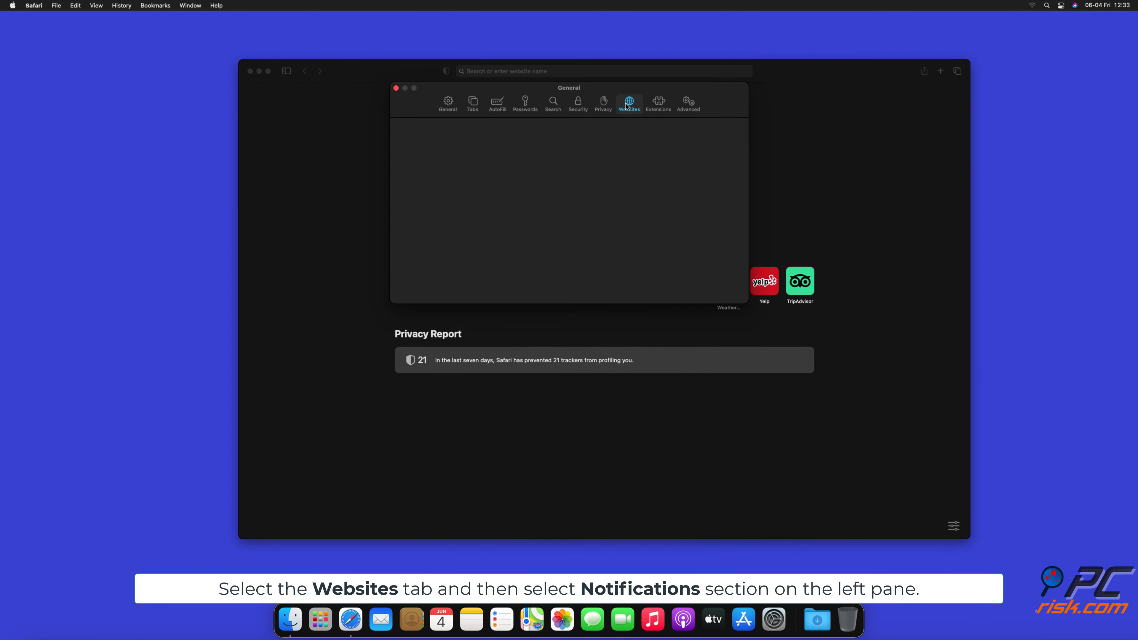
click(628, 101)
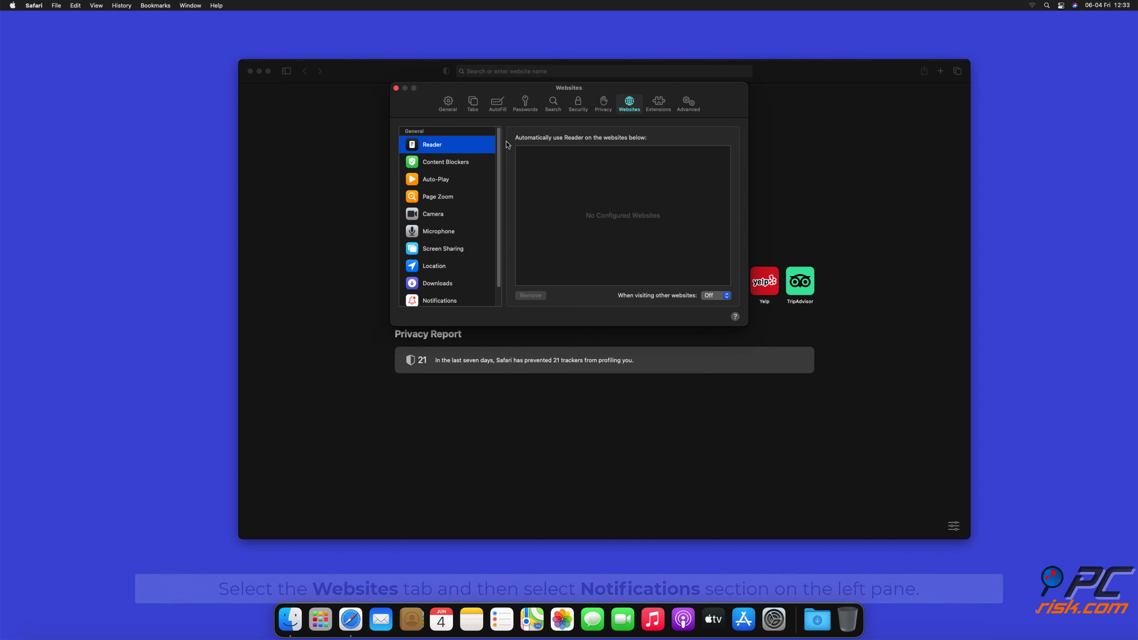
scroll(down, 3)
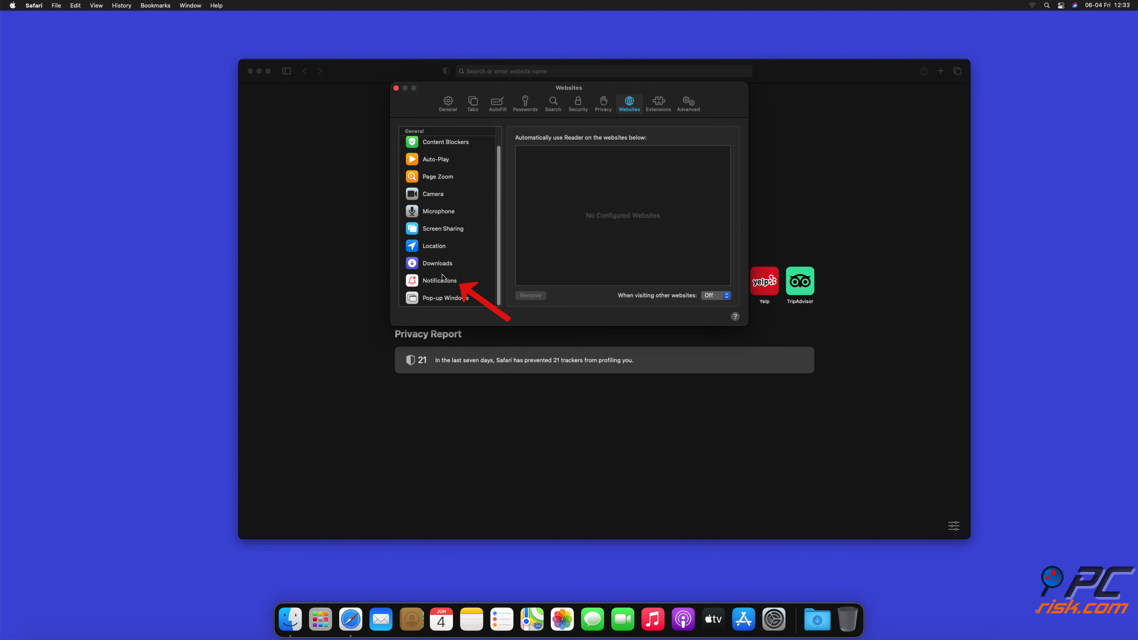
click(439, 280)
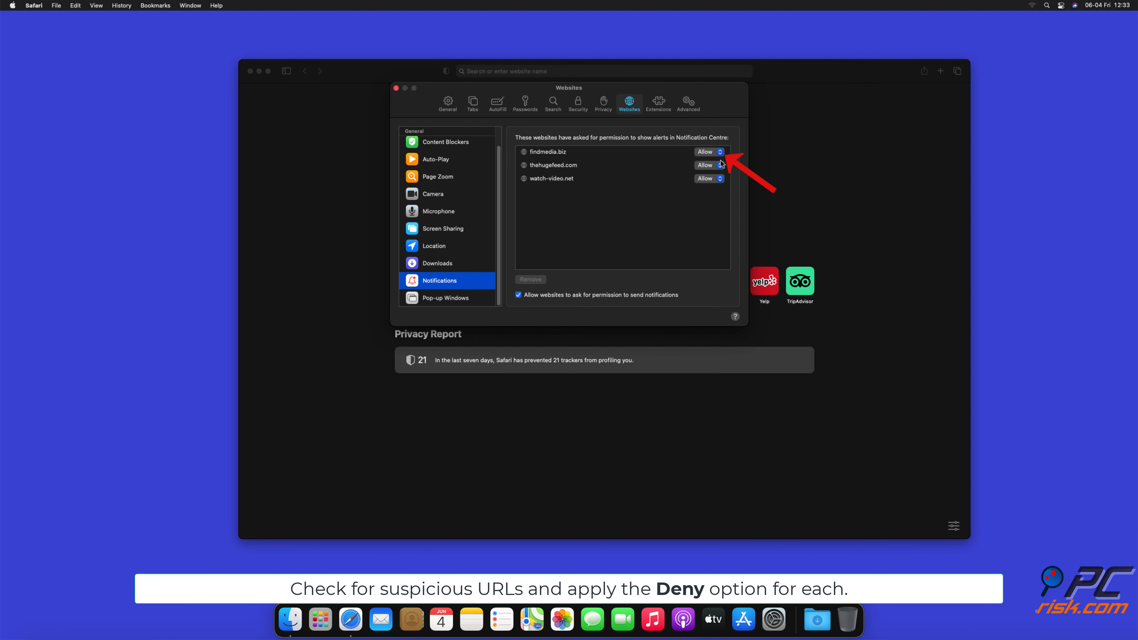
Set findmedia.biz, thehugefeed.com and watch-video.net to Deny, then close the preferences window.
click(707, 152)
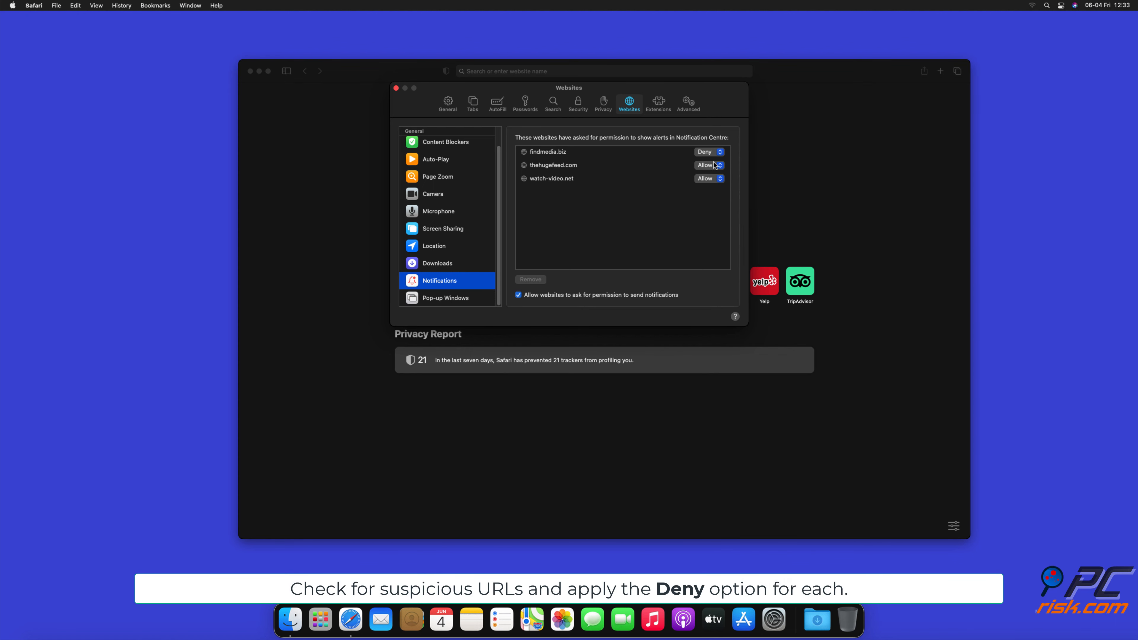
click(708, 165)
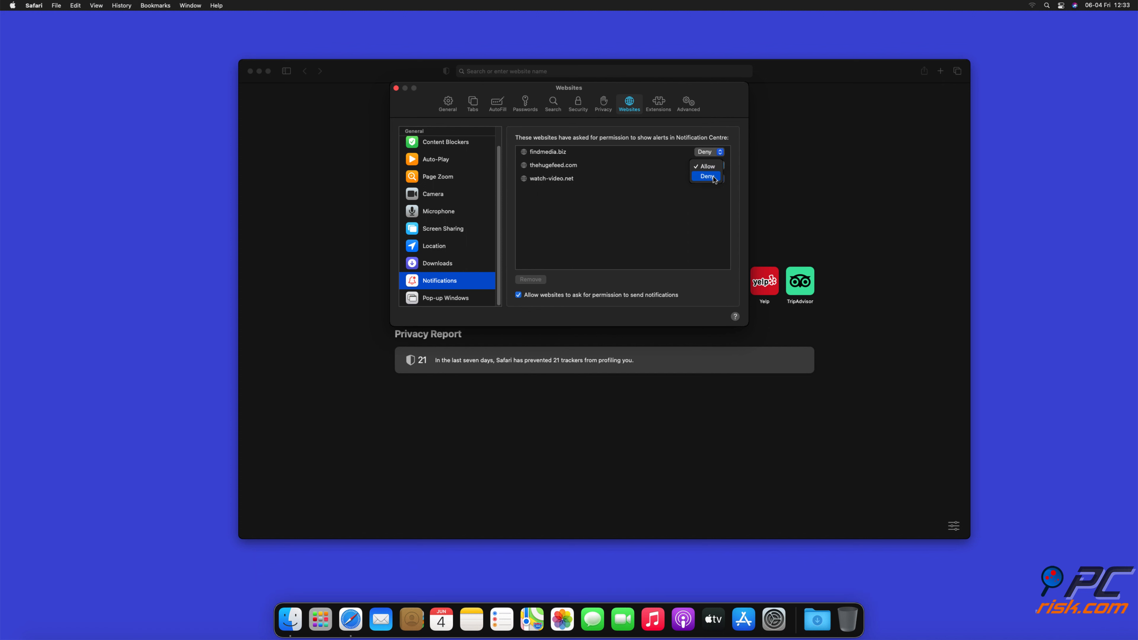
click(709, 164)
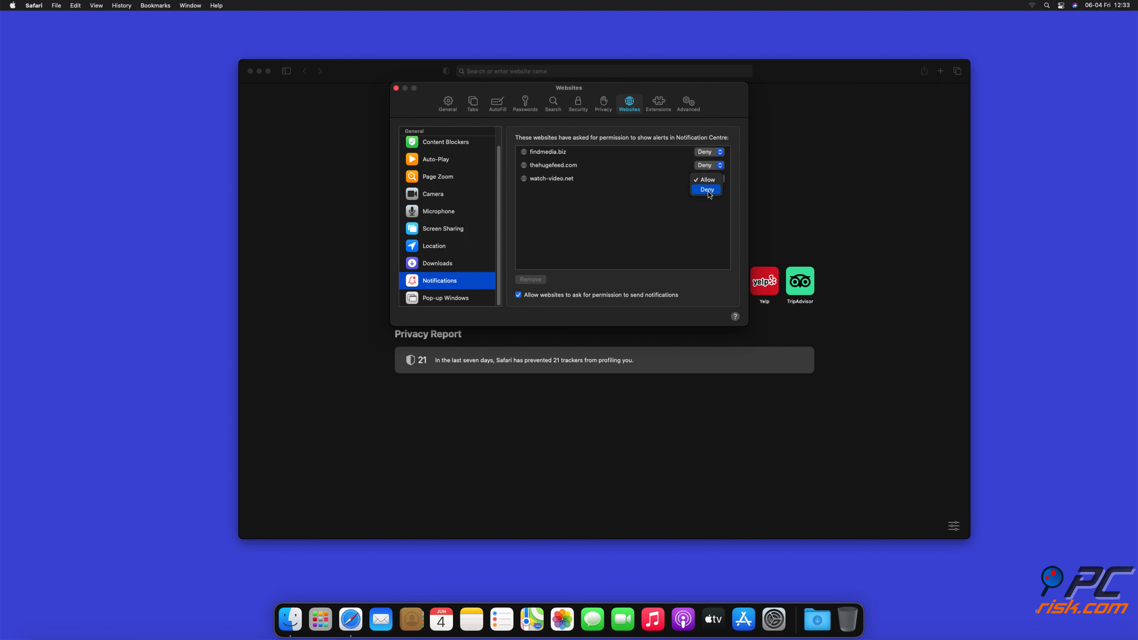
click(706, 190)
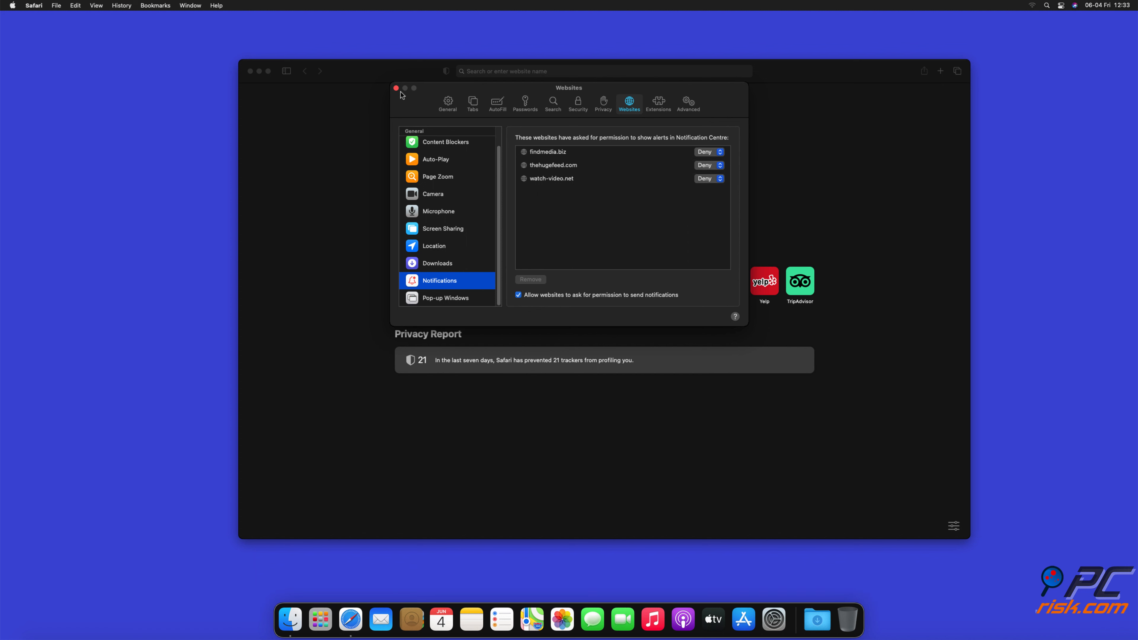
click(397, 88)
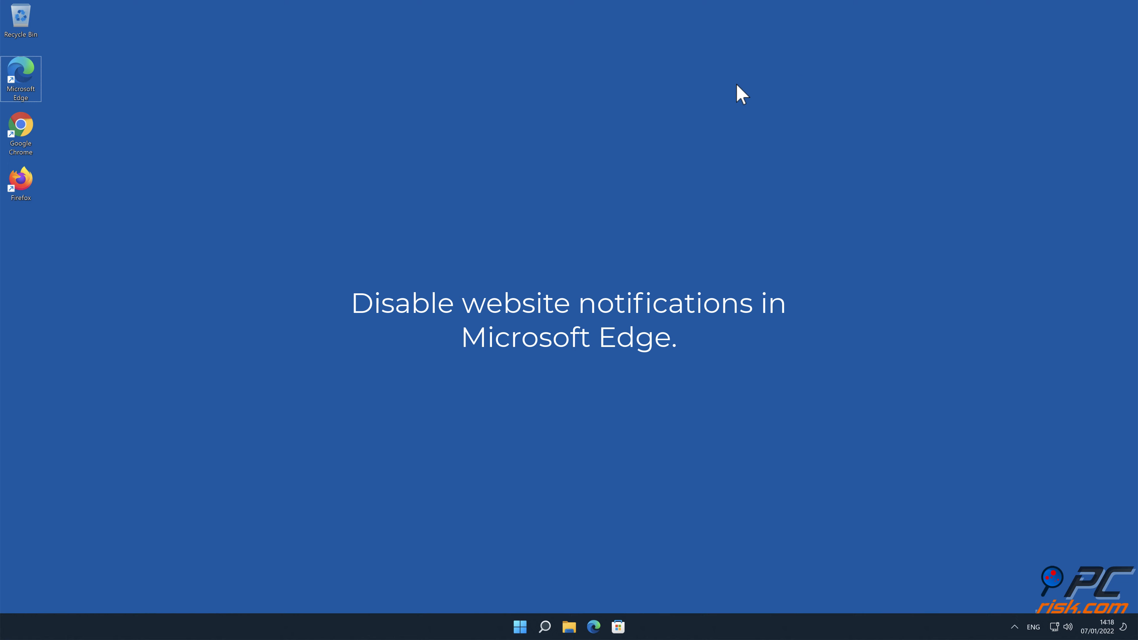
Launch Microsoft Edge from the desktop and open its Settings page from the three-dot menu.
double_click(20, 78)
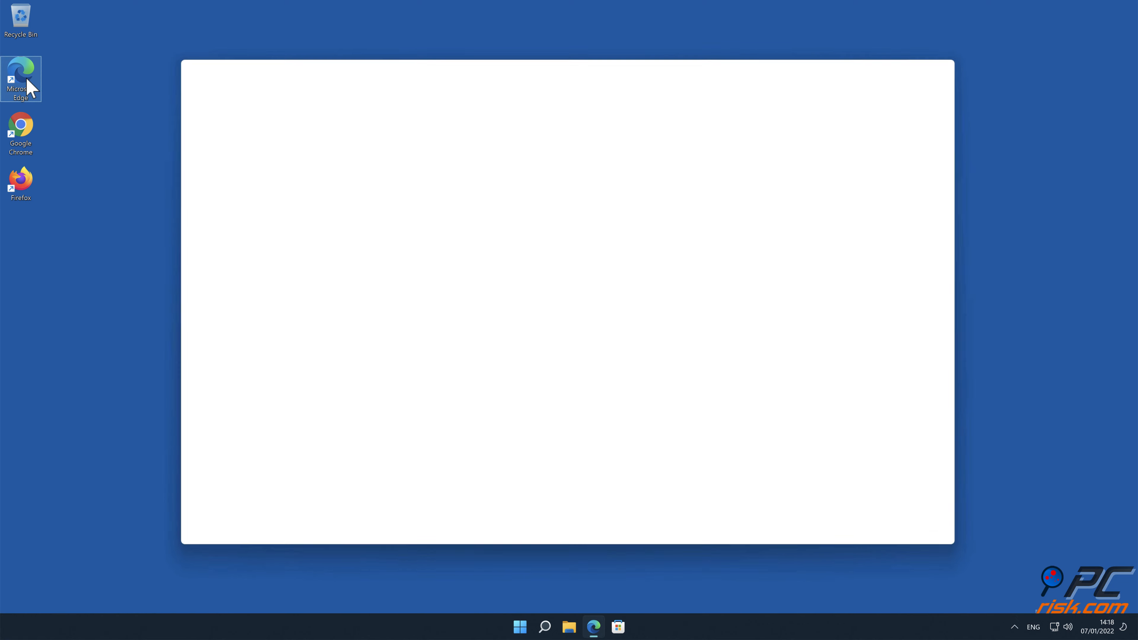
double_click(20, 78)
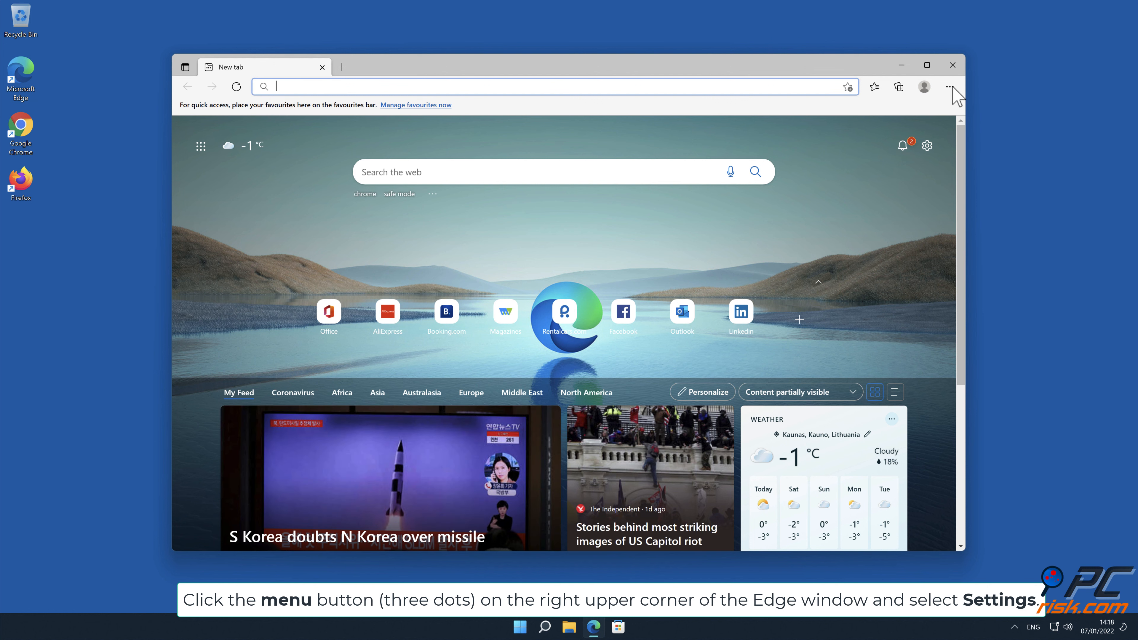
click(950, 86)
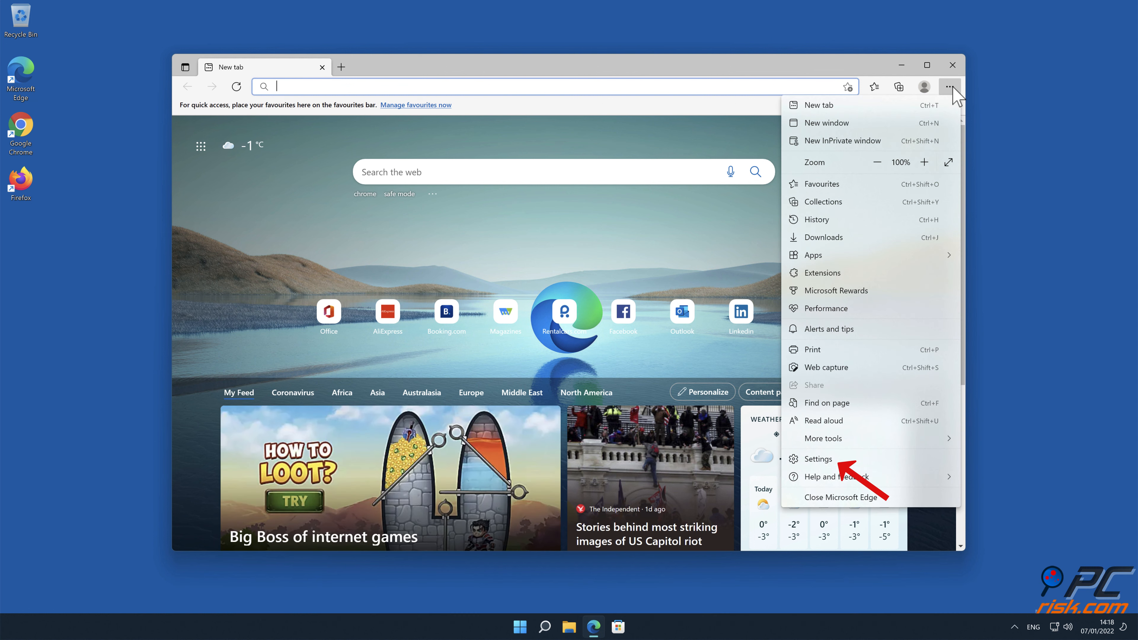
click(818, 459)
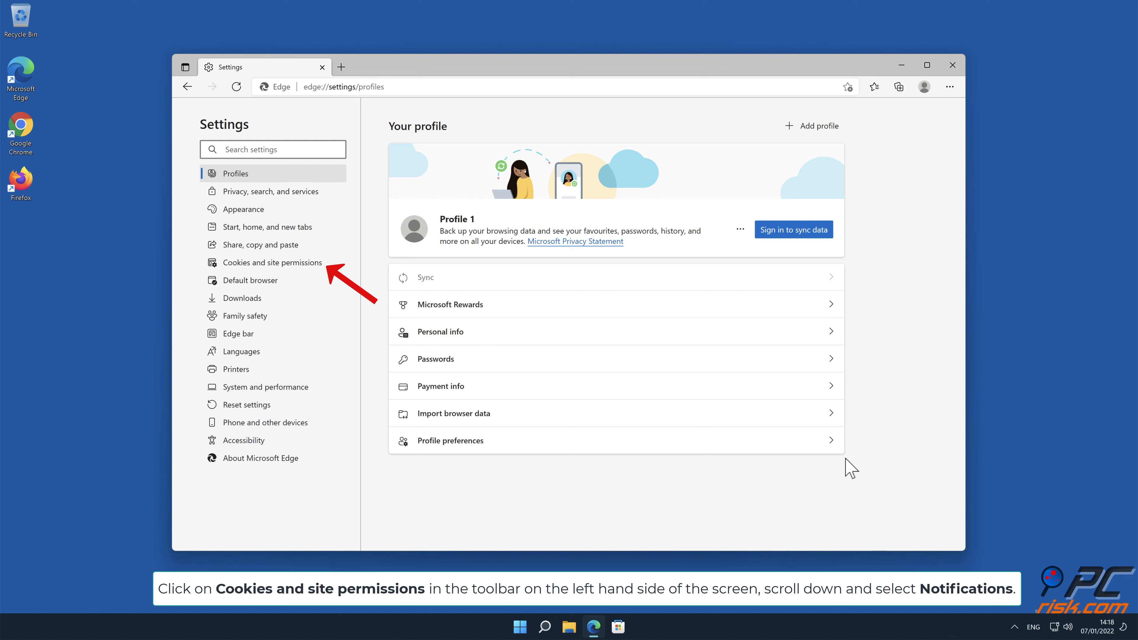
Enter Cookies and site permissions and scroll down to the Notifications entry.
click(274, 262)
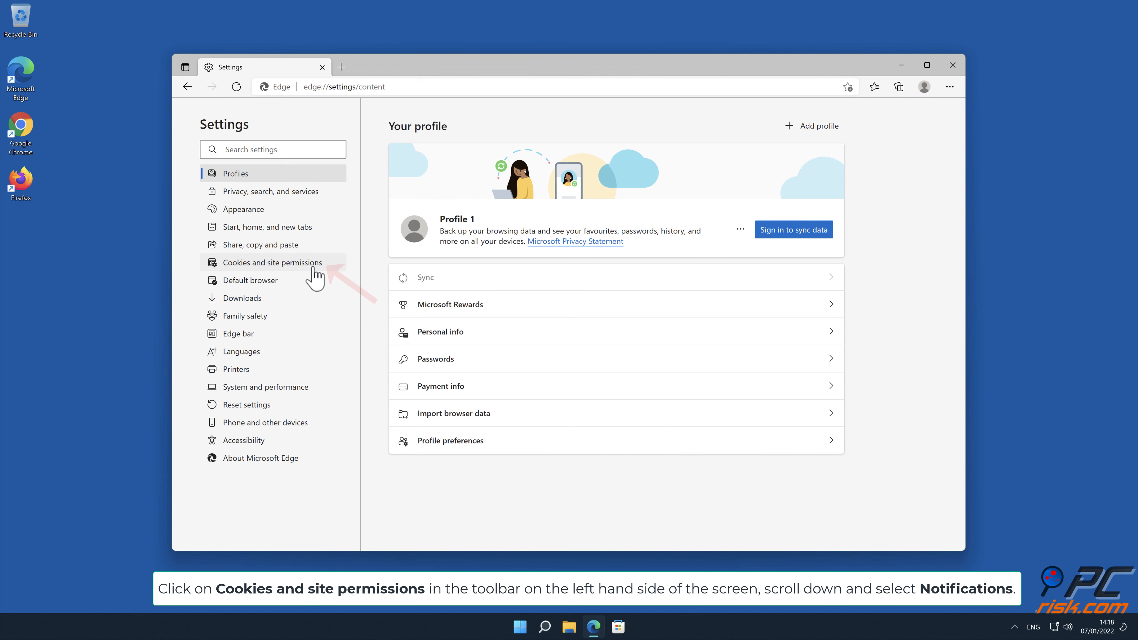
click(274, 262)
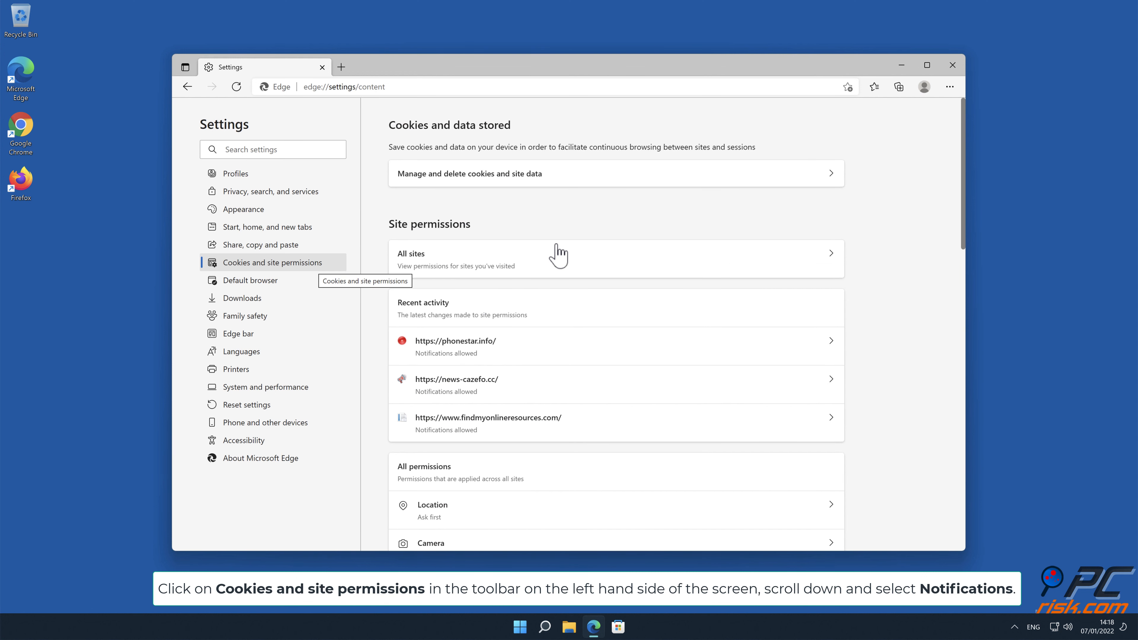
scroll(down, 3)
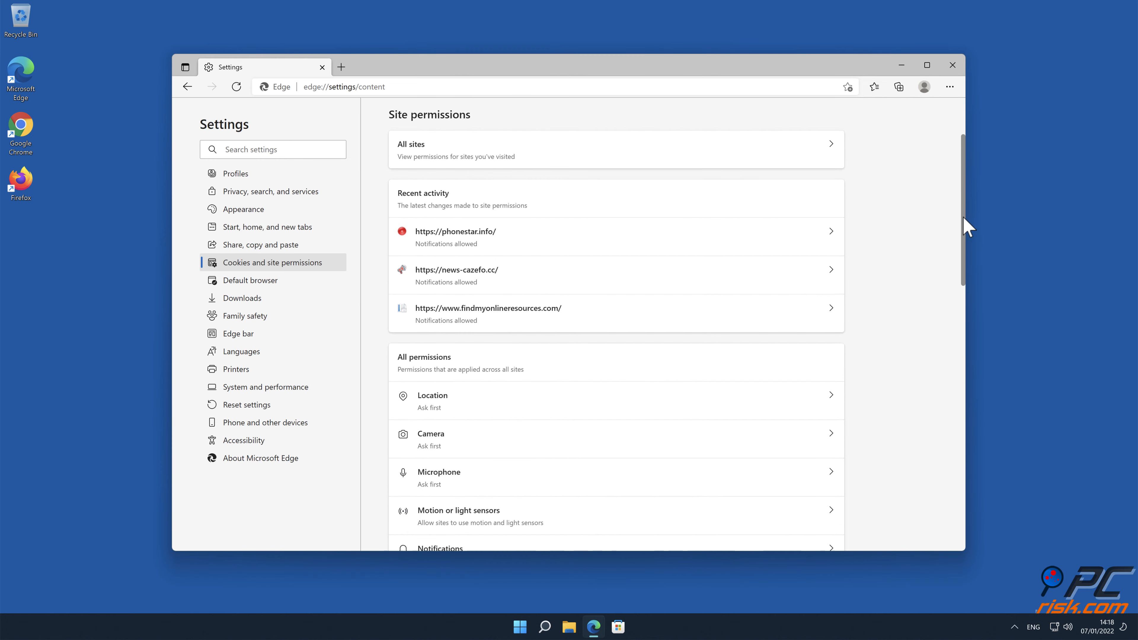
scroll(down, 3)
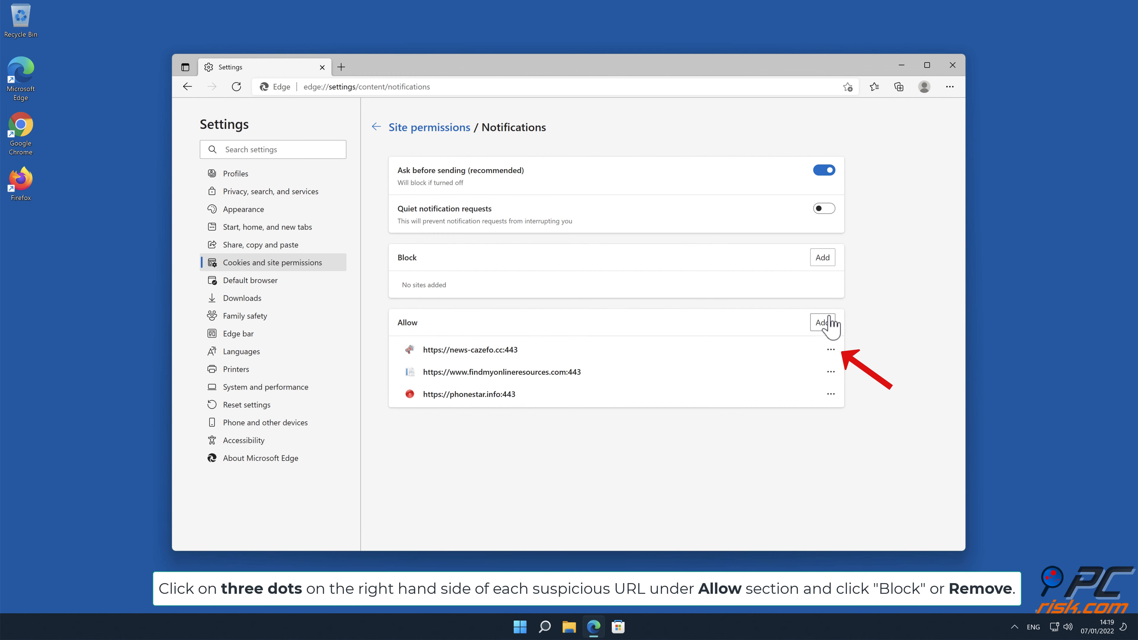
mouse_move(836, 353)
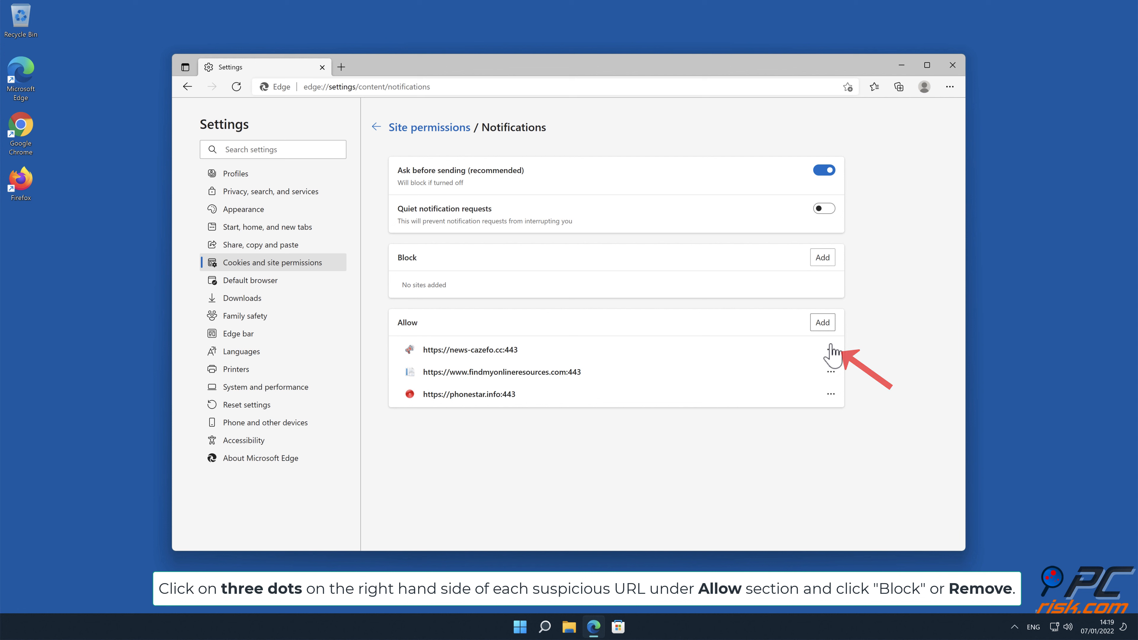
Remove news-cazefo.cc, findmyonlineresources.com and phonestar.info from Edge's allowed notification sites.
click(831, 349)
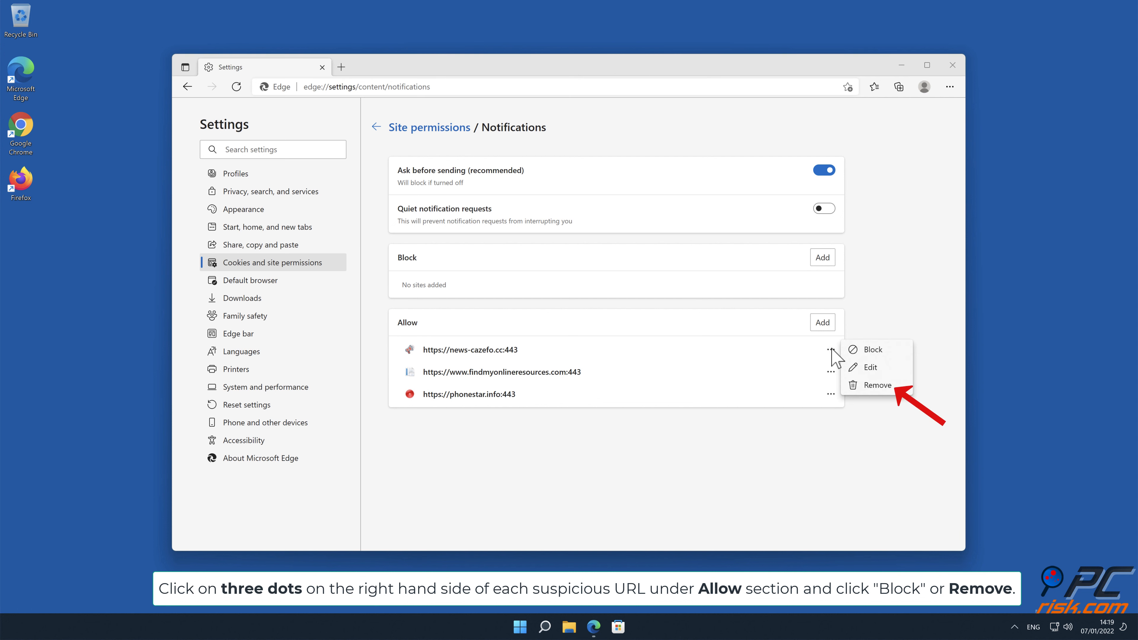
mouse_move(869, 385)
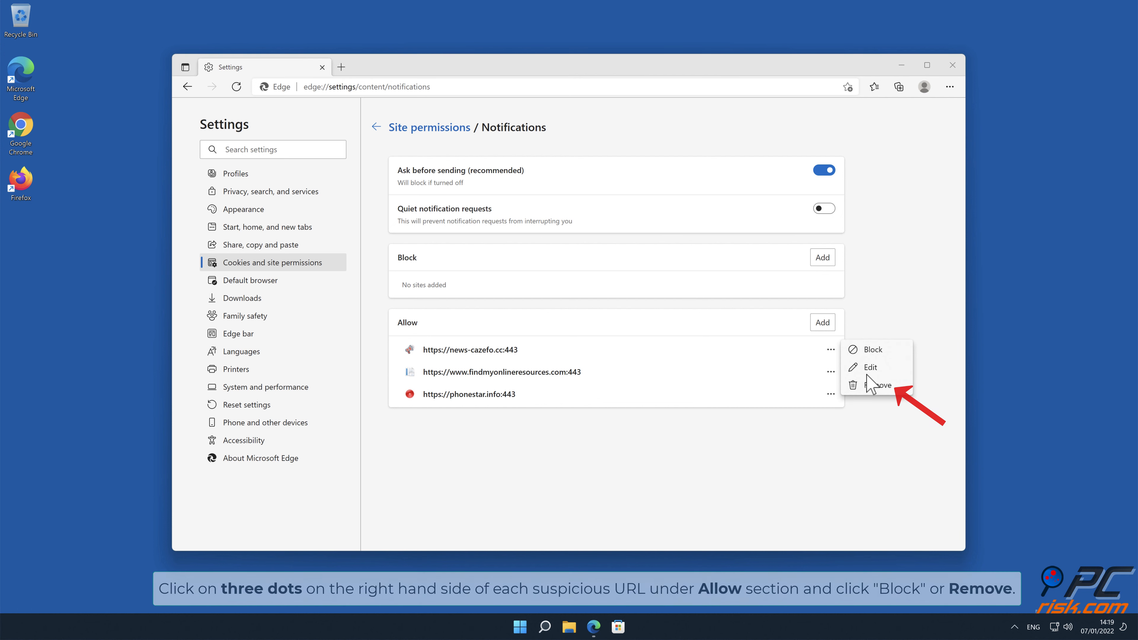
click(878, 384)
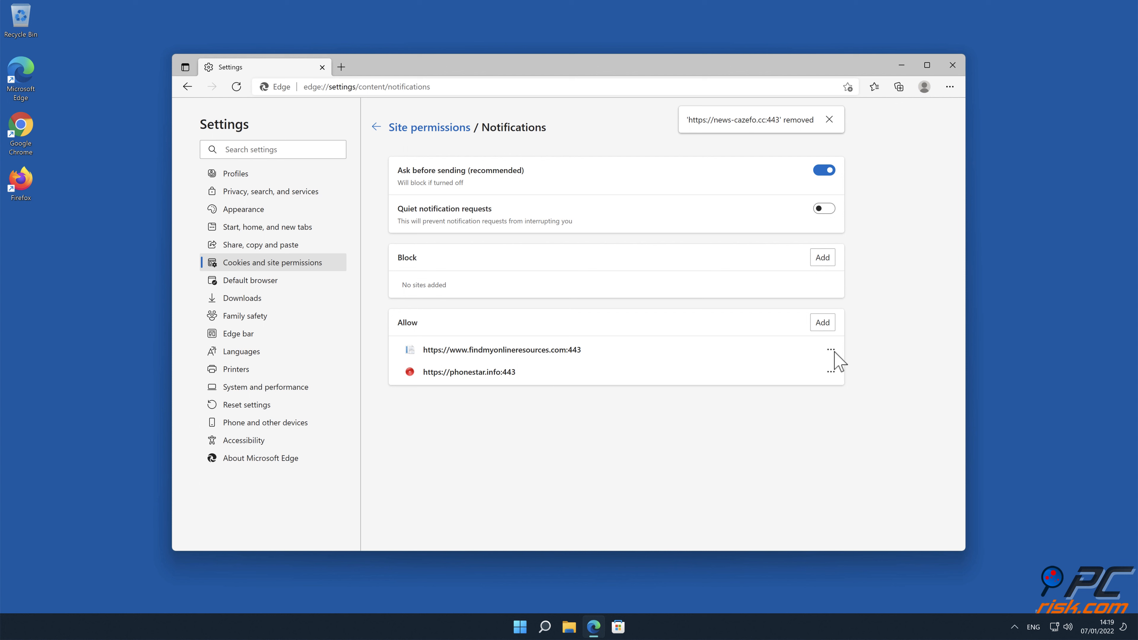
click(830, 349)
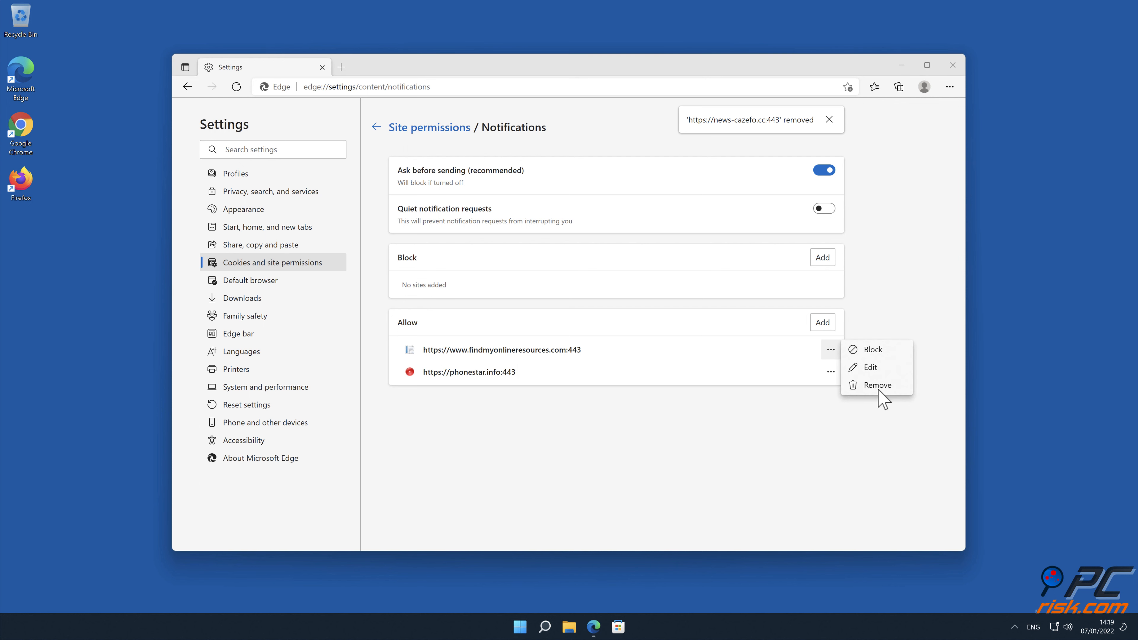
click(876, 384)
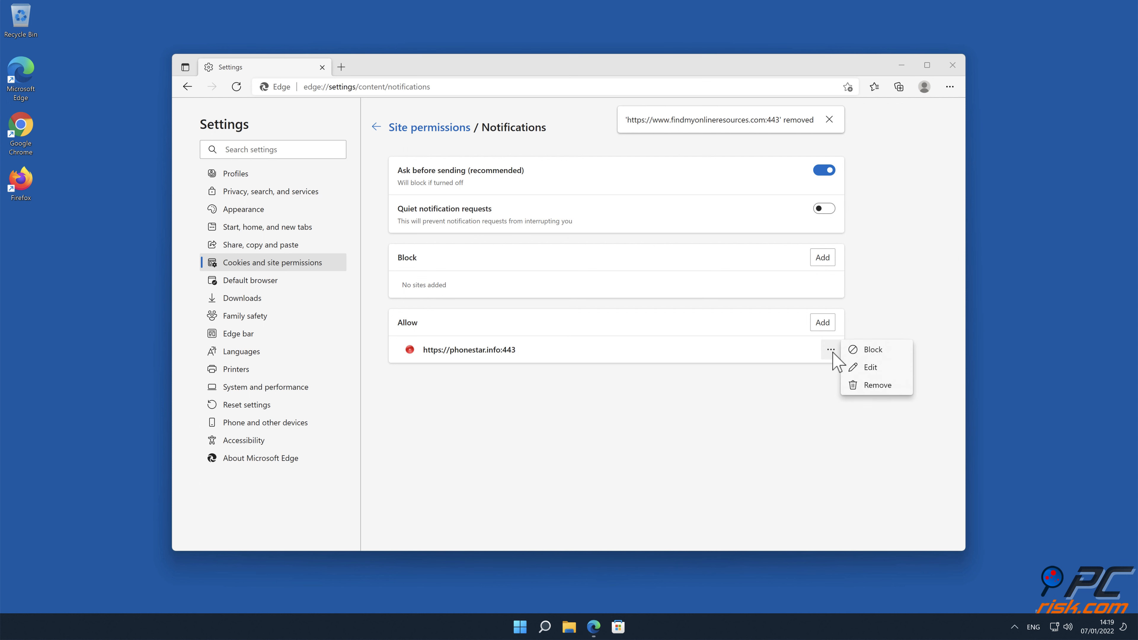
click(877, 385)
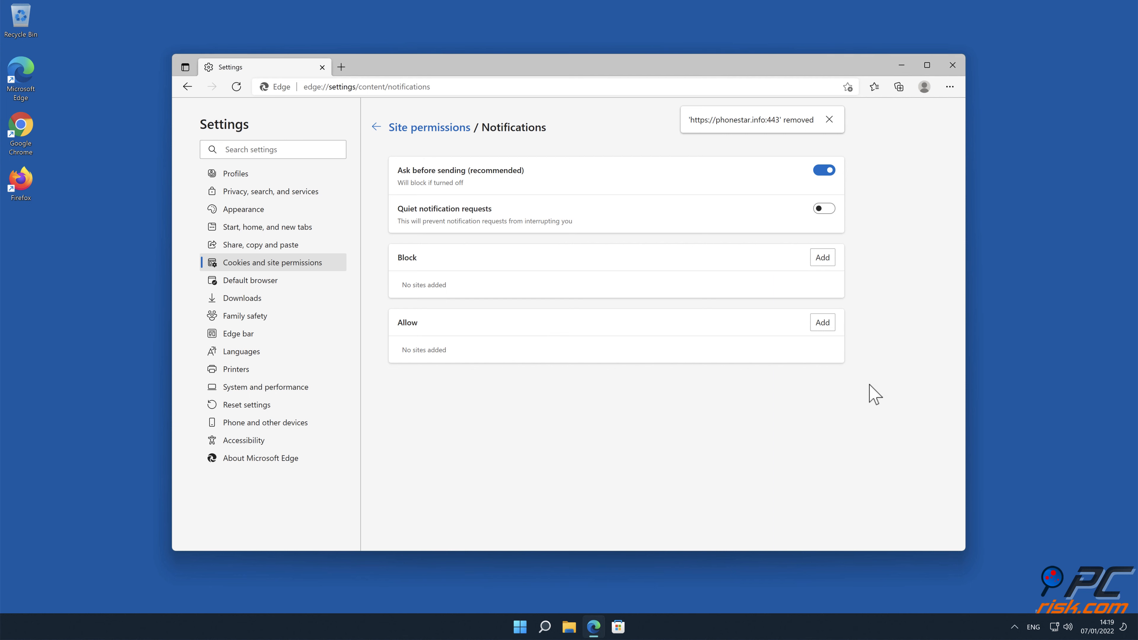
click(951, 65)
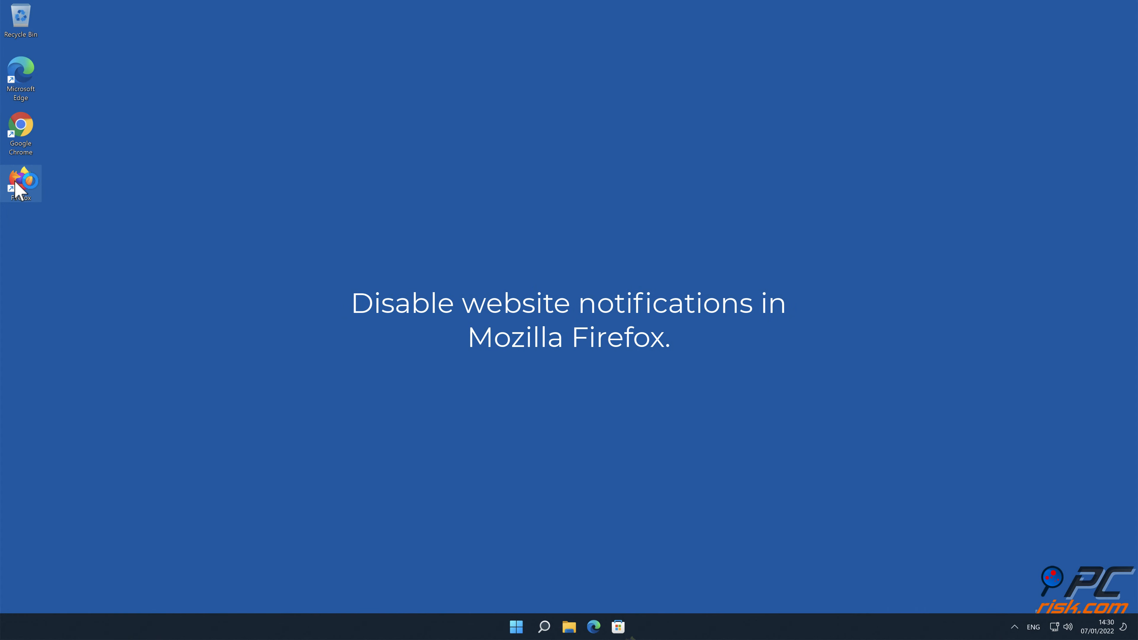
Launch Firefox from the desktop and open its Settings from the hamburger menu.
double_click(20, 183)
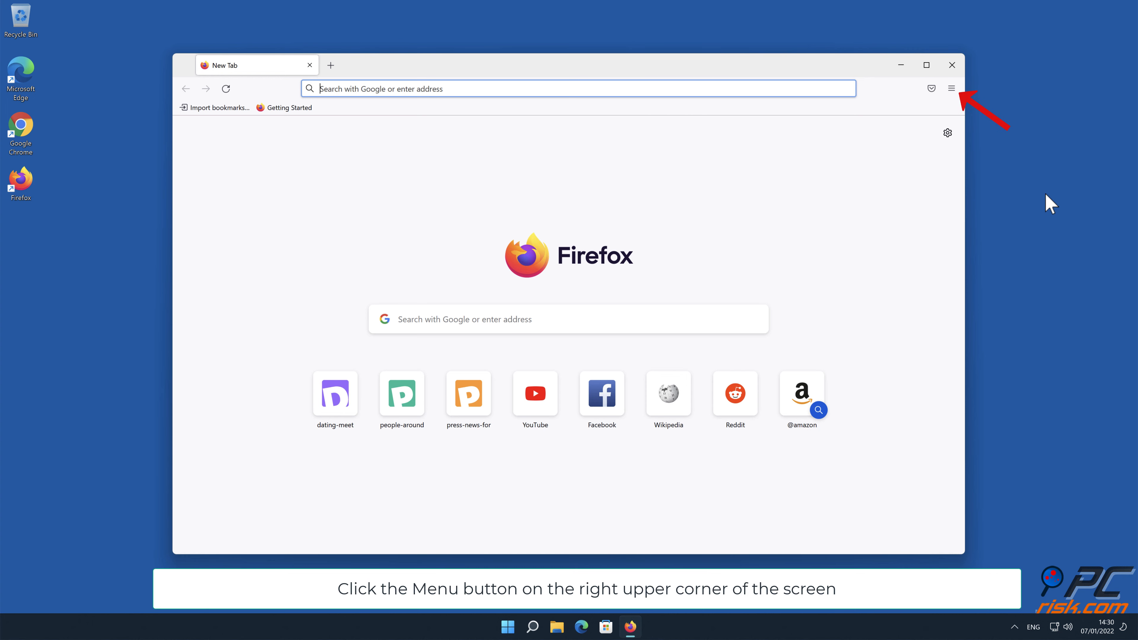
click(950, 87)
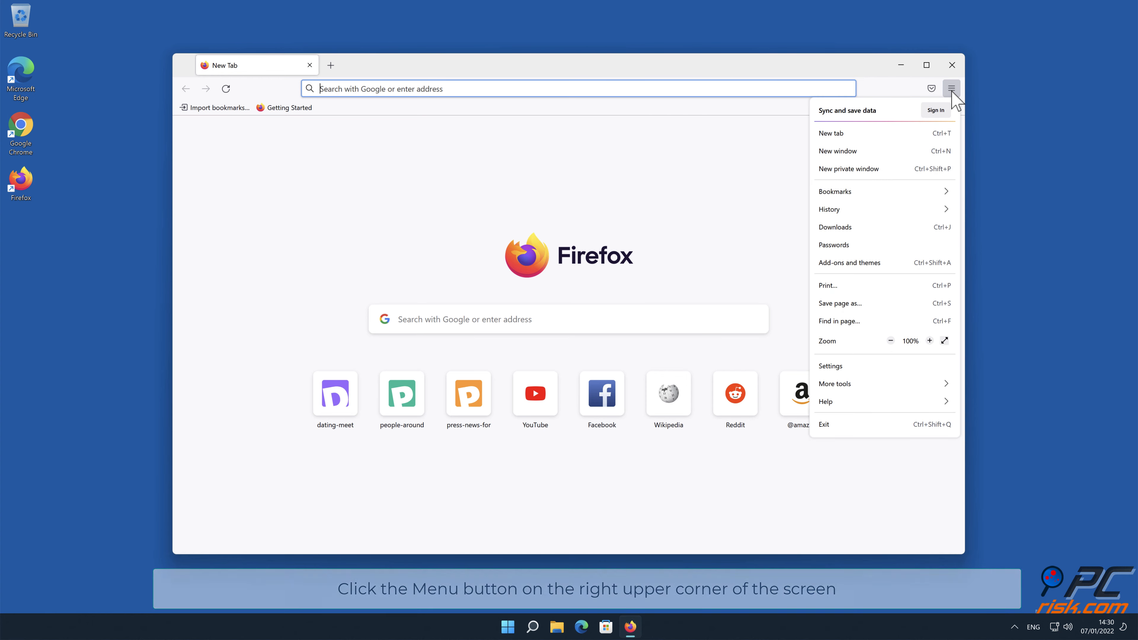
mouse_move(941, 206)
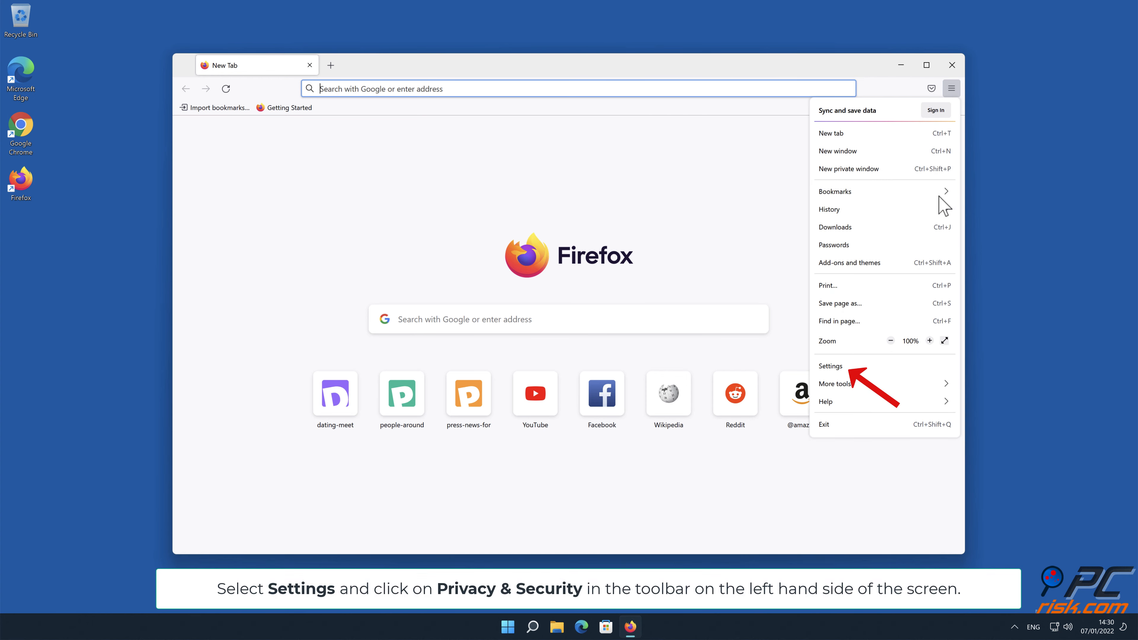
click(831, 365)
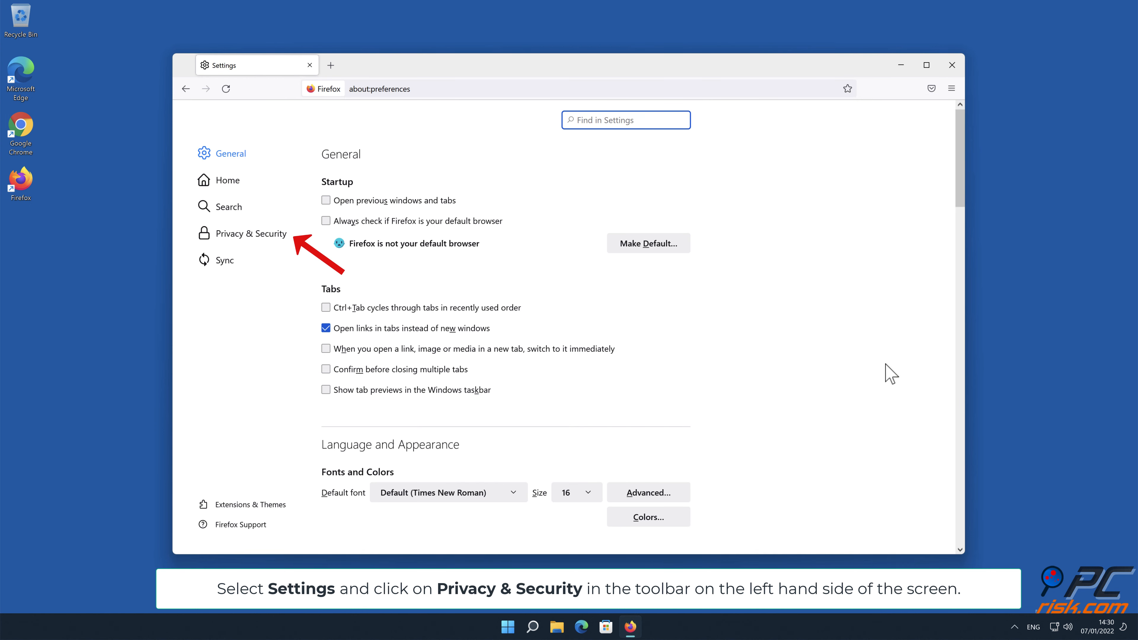
Go to Firefox Privacy & Security and open the Notifications permissions Settings list.
click(252, 233)
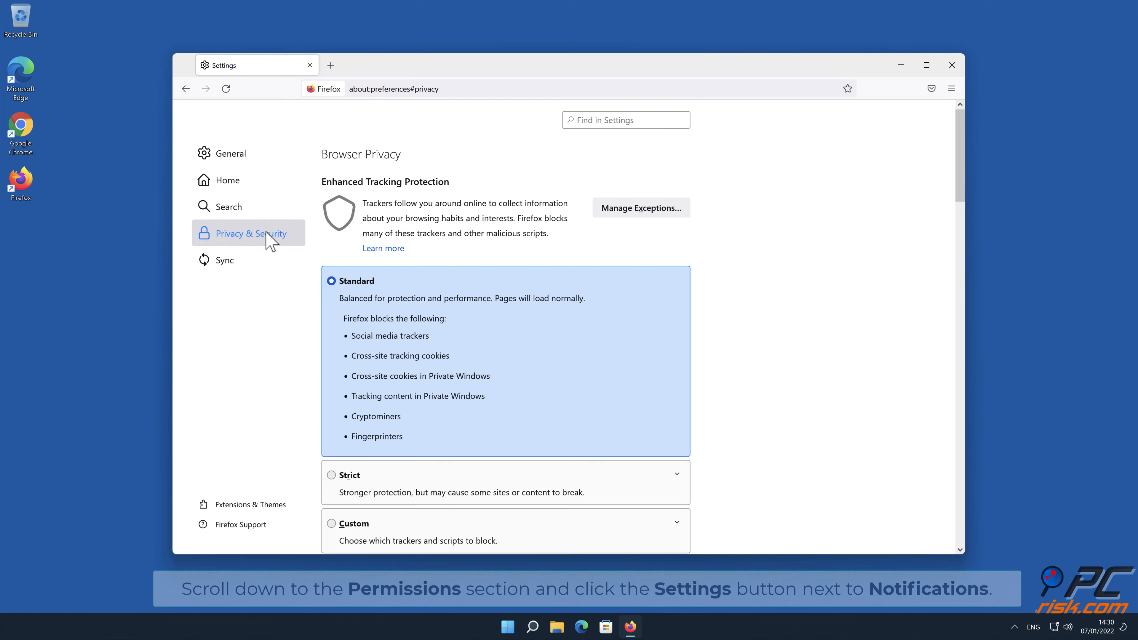
mouse_move(943, 152)
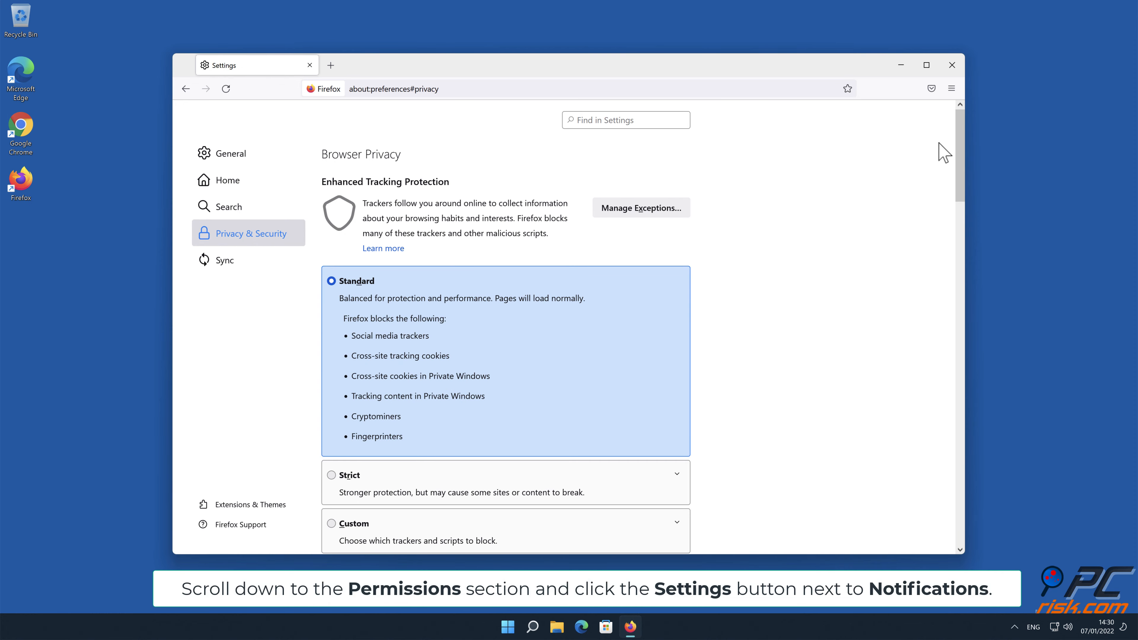
scroll(down, 3)
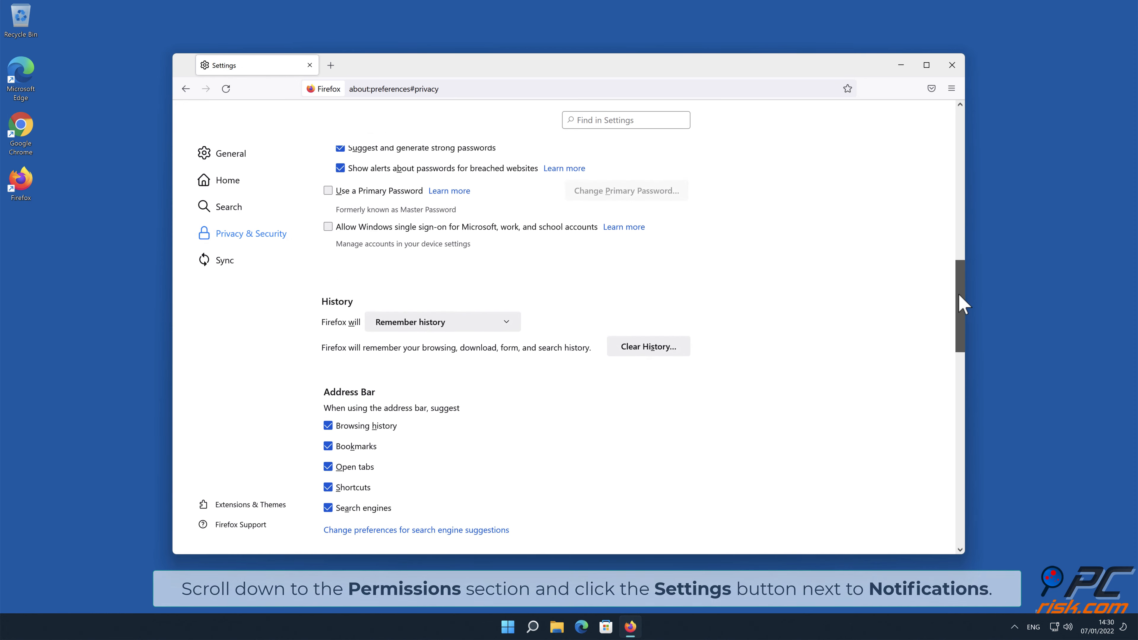
scroll(down, 3)
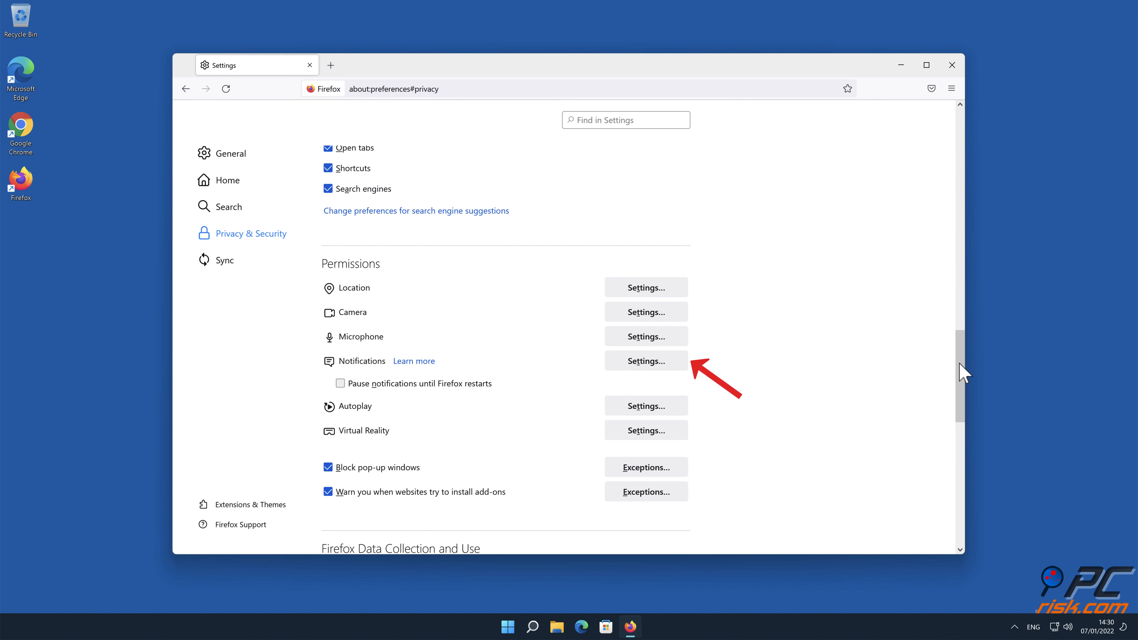
mouse_move(697, 368)
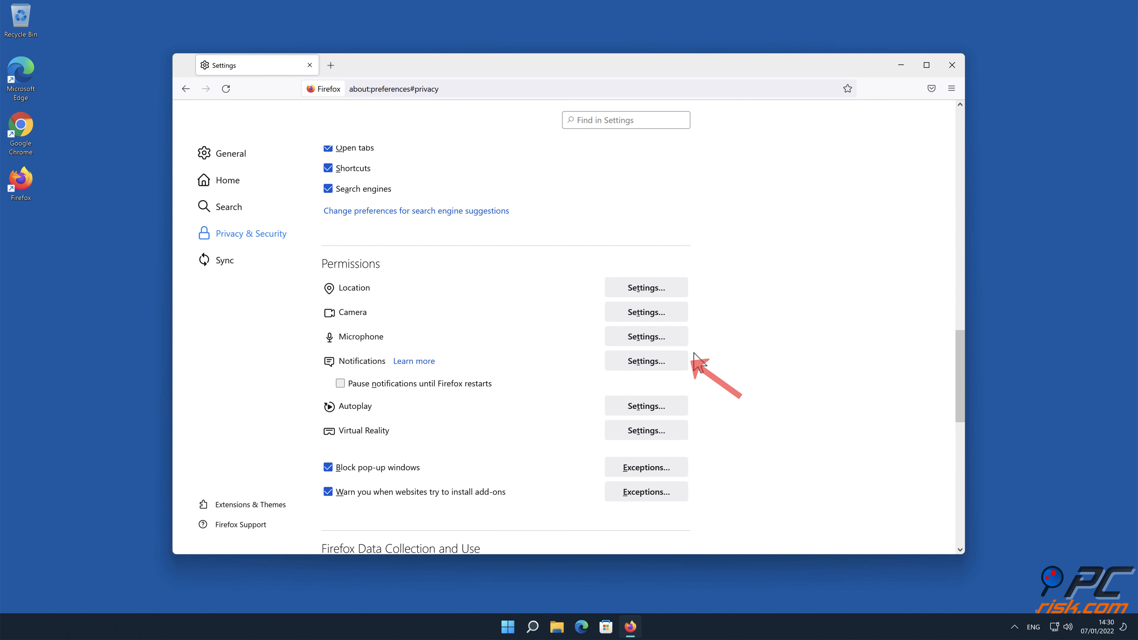
click(645, 361)
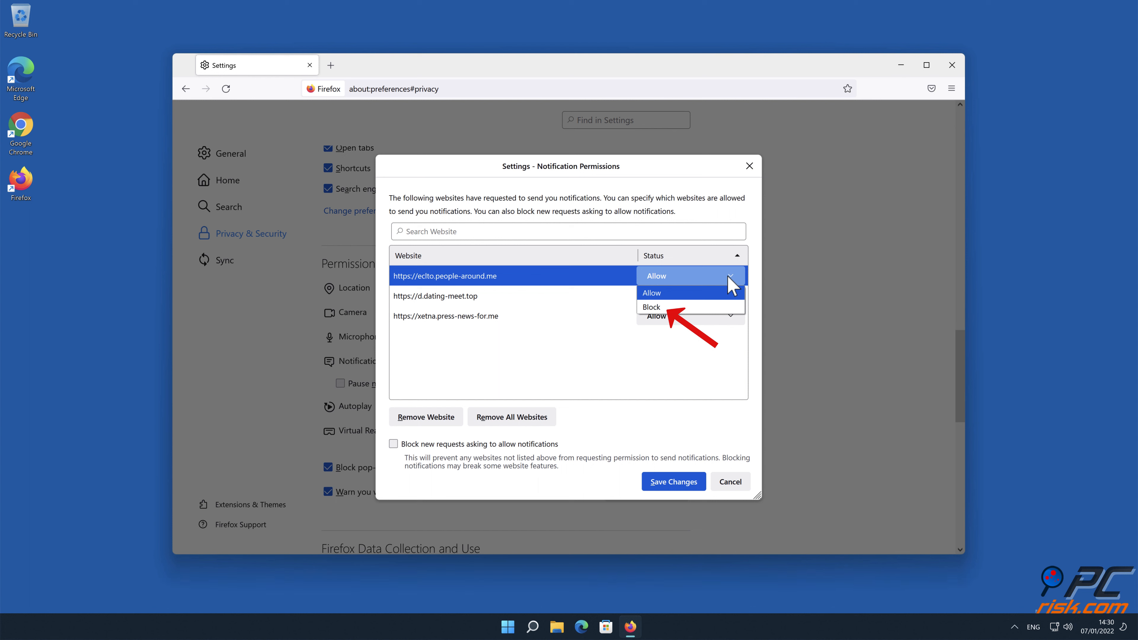
Set people-around.me, dating-meet.top and press-news-for.me to Block and save the changes.
click(650, 307)
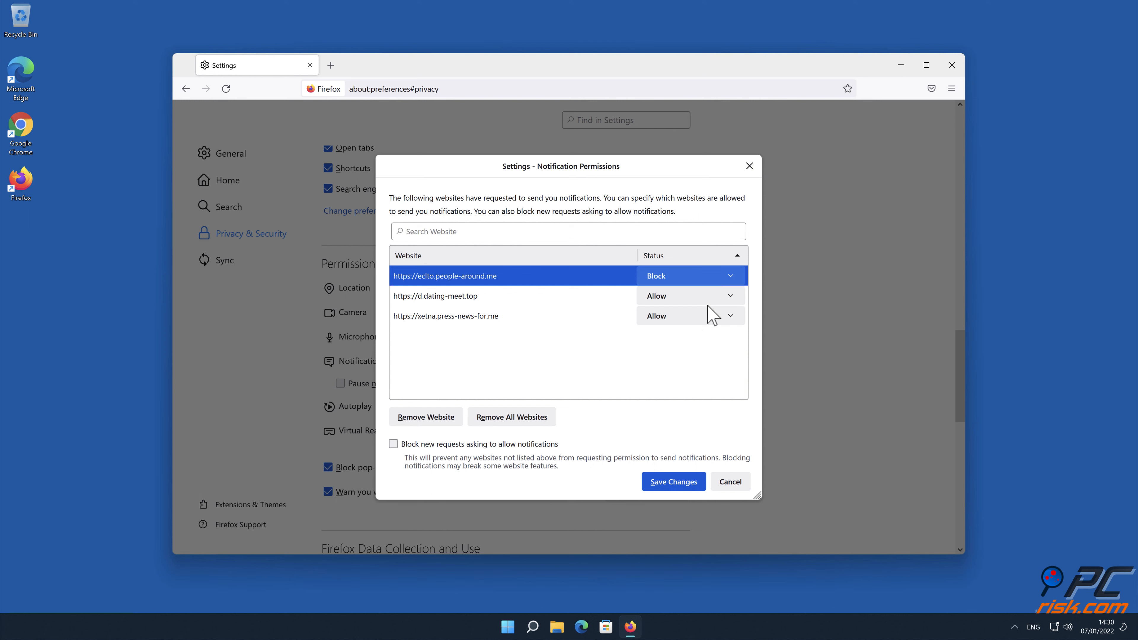
click(730, 295)
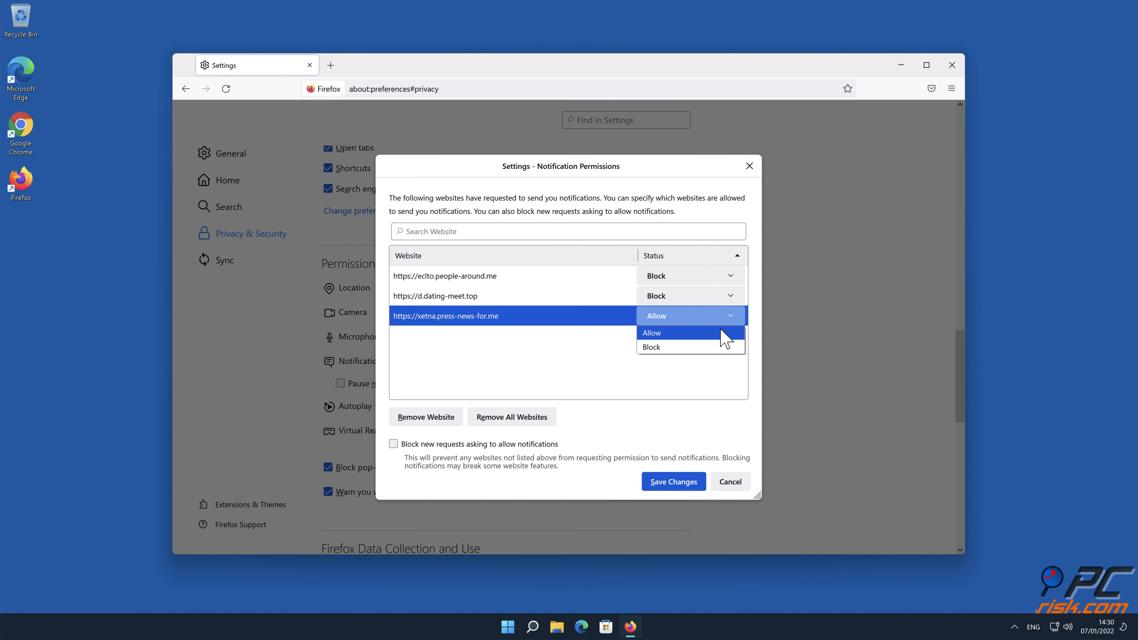
click(650, 347)
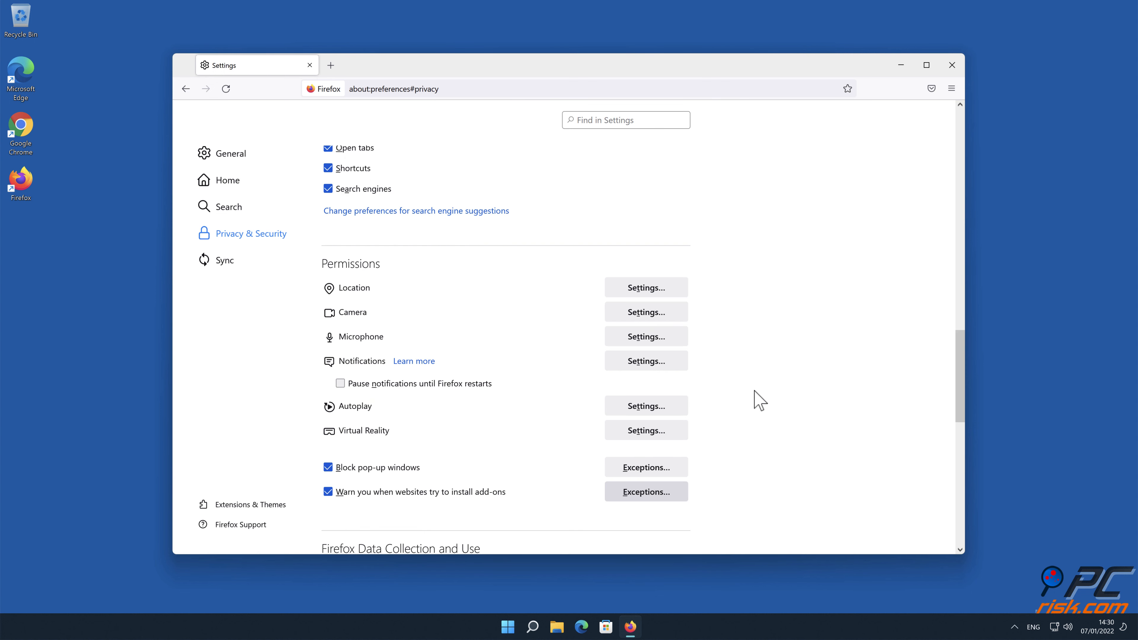
click(951, 65)
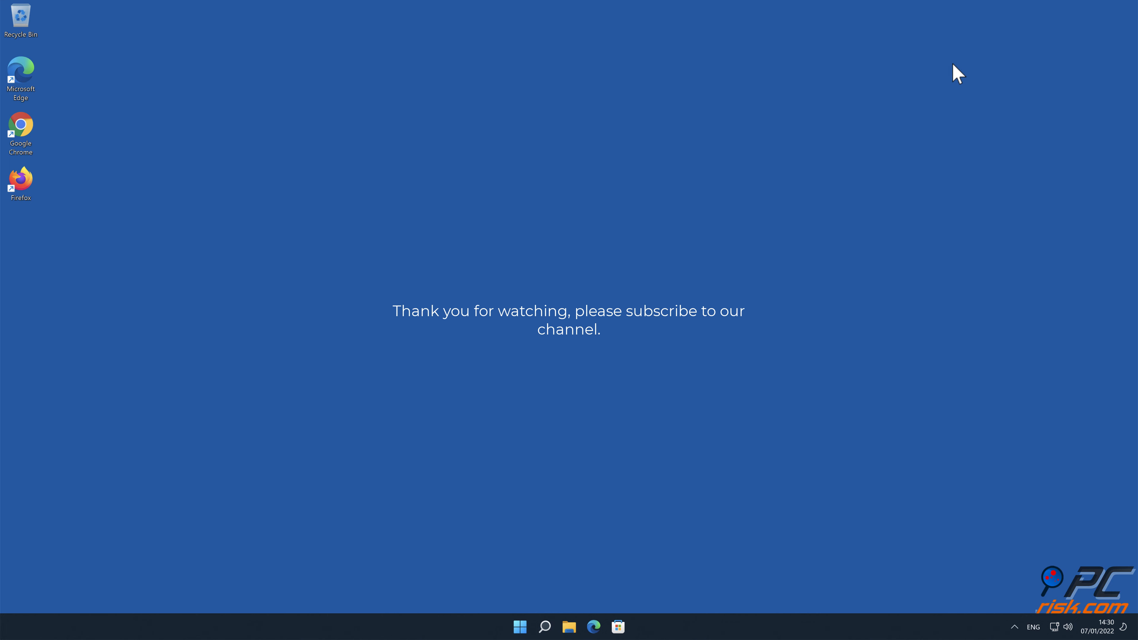